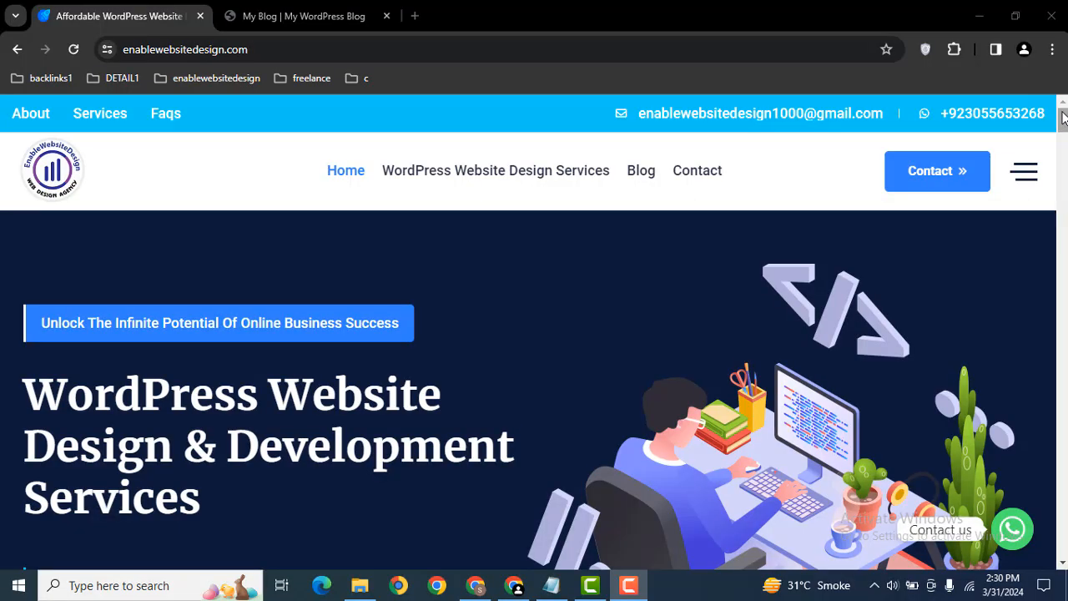
Browse the enablewebsitedesign.com homepage and switch to the 'My Blog' site.
scroll(down, 3)
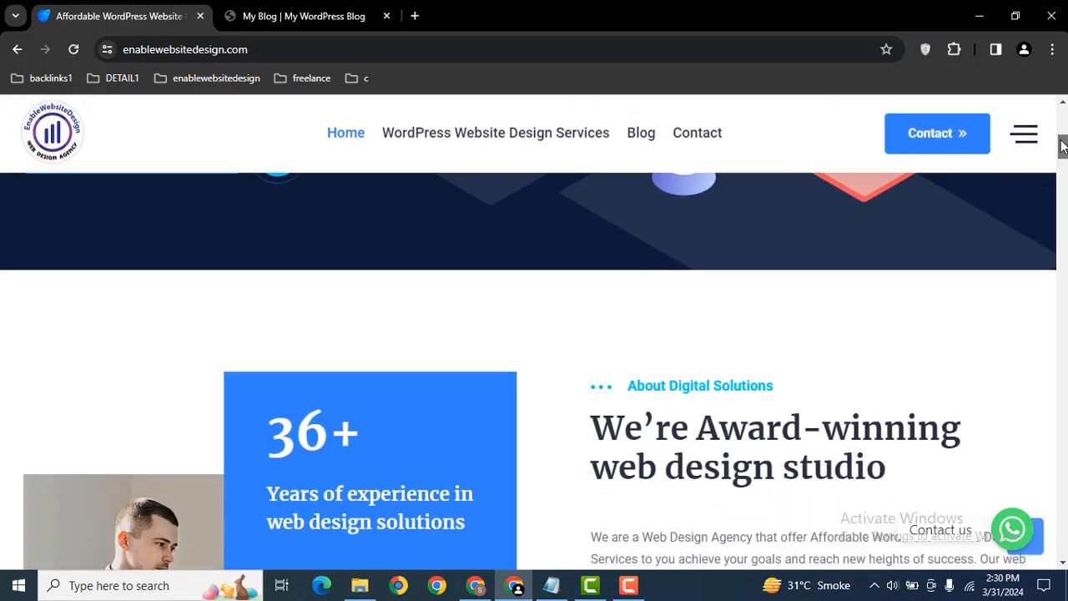
scroll(down, 3)
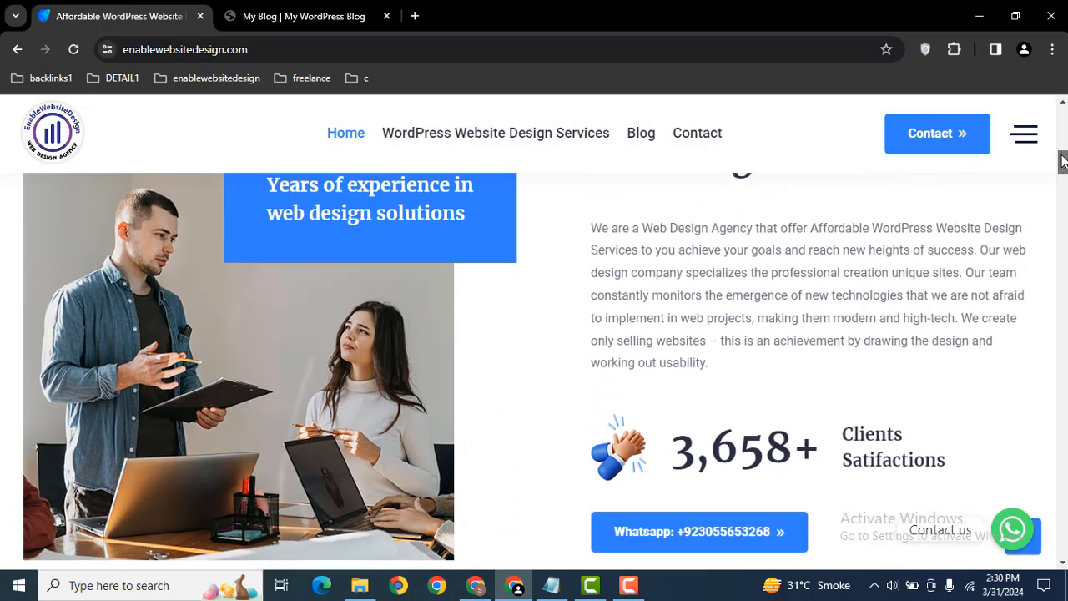
scroll(up, 3)
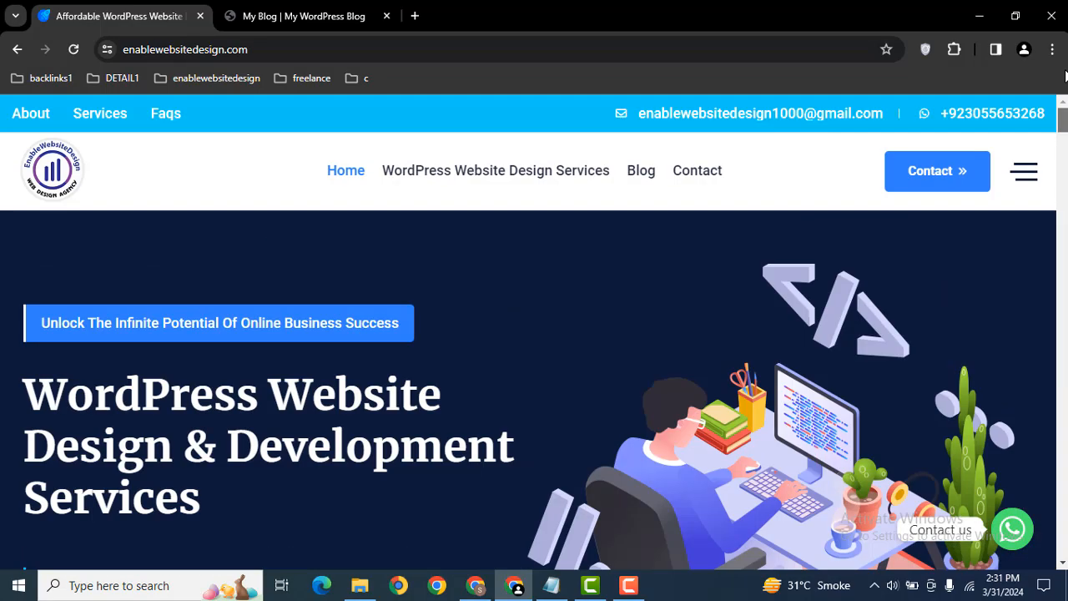
click(303, 15)
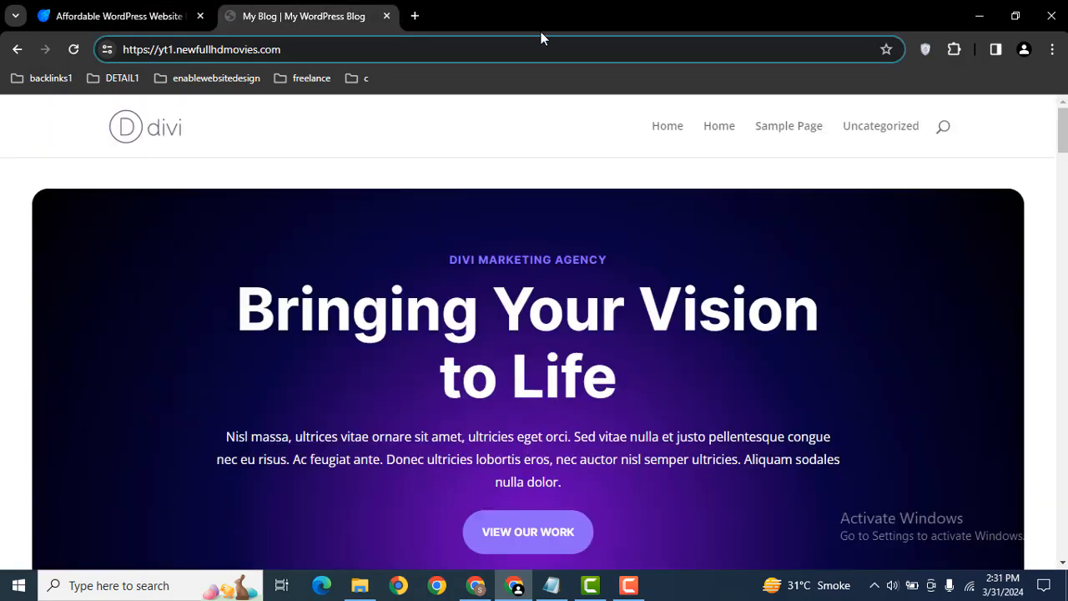
Go to the blog's /wp-admin/ dashboard in a new tab and reach Add New Plugin.
click(414, 17)
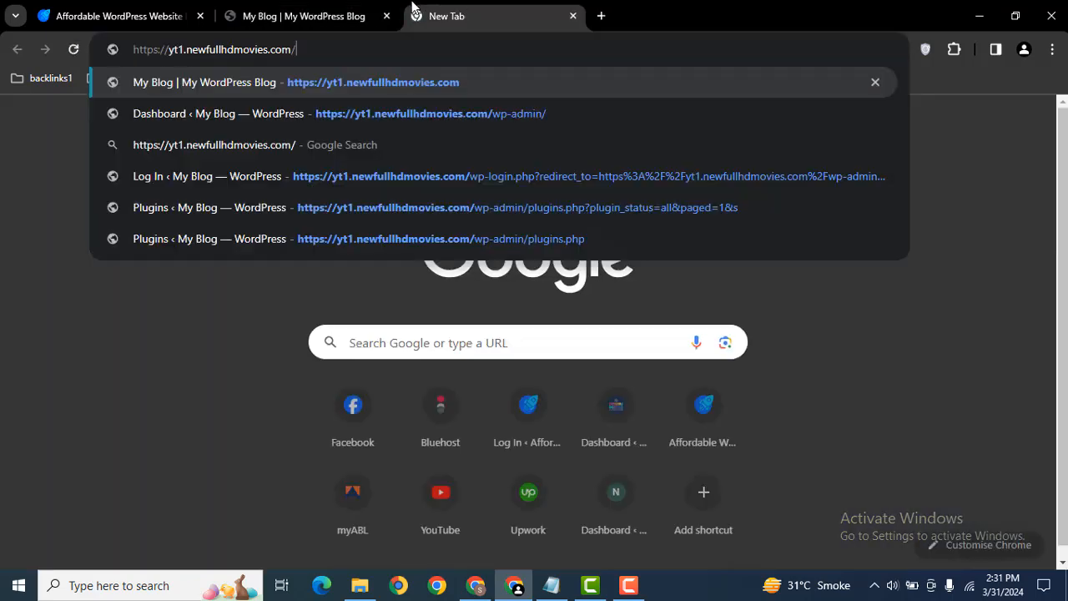
text(wp-admin/)
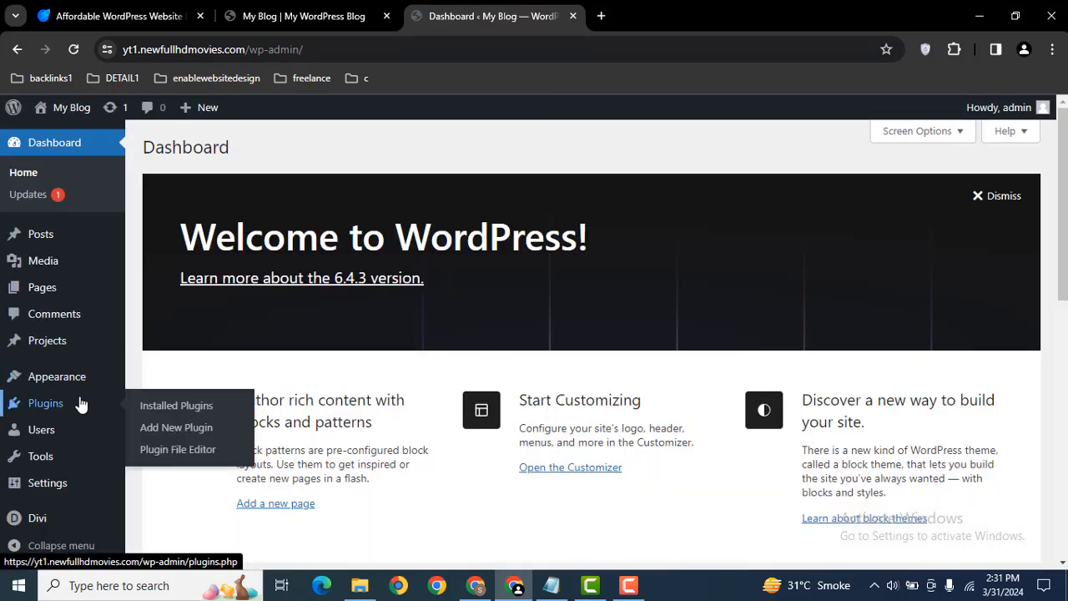
click(177, 427)
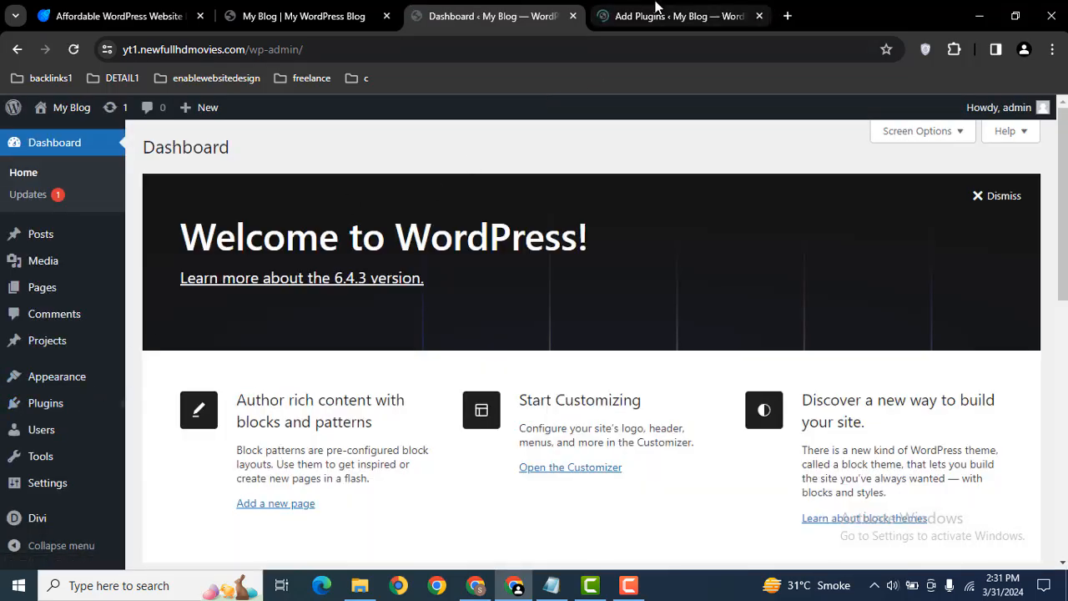
Search the plugin directory for 'divi'.
click(676, 16)
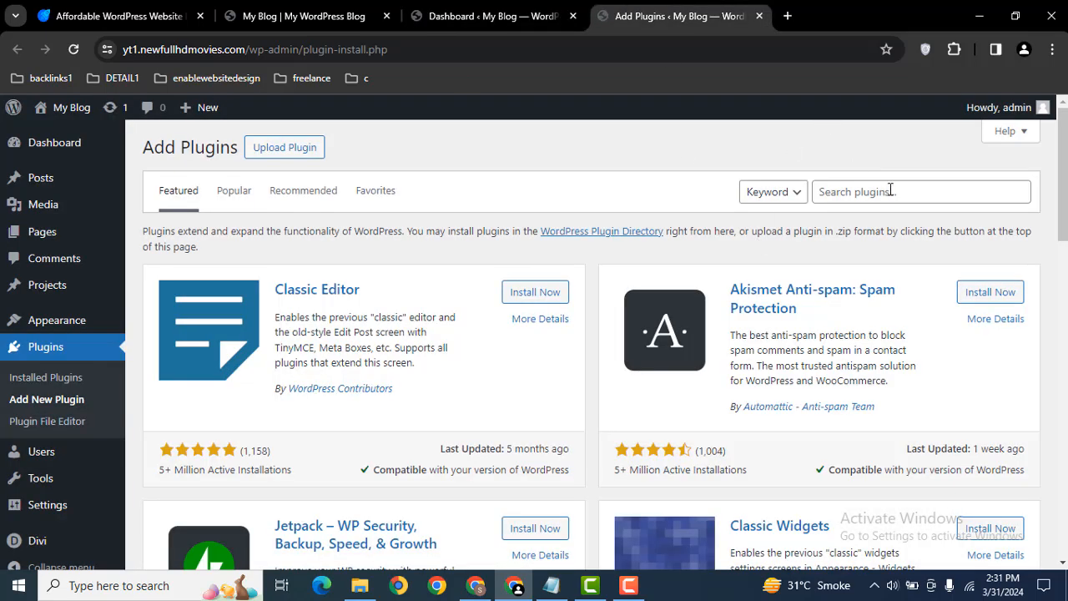
text(d)
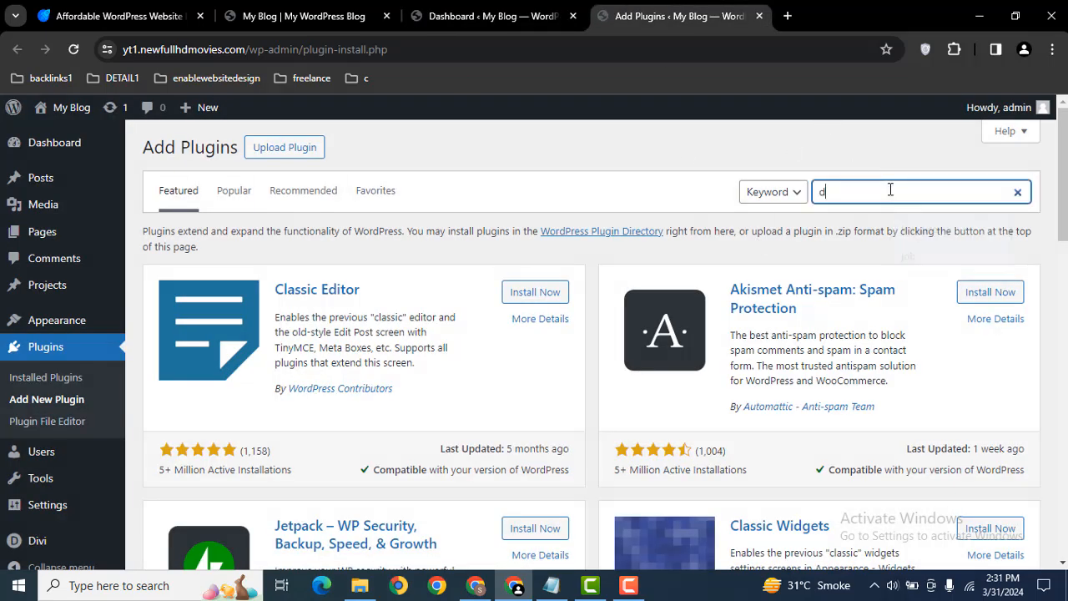
text(ivi)
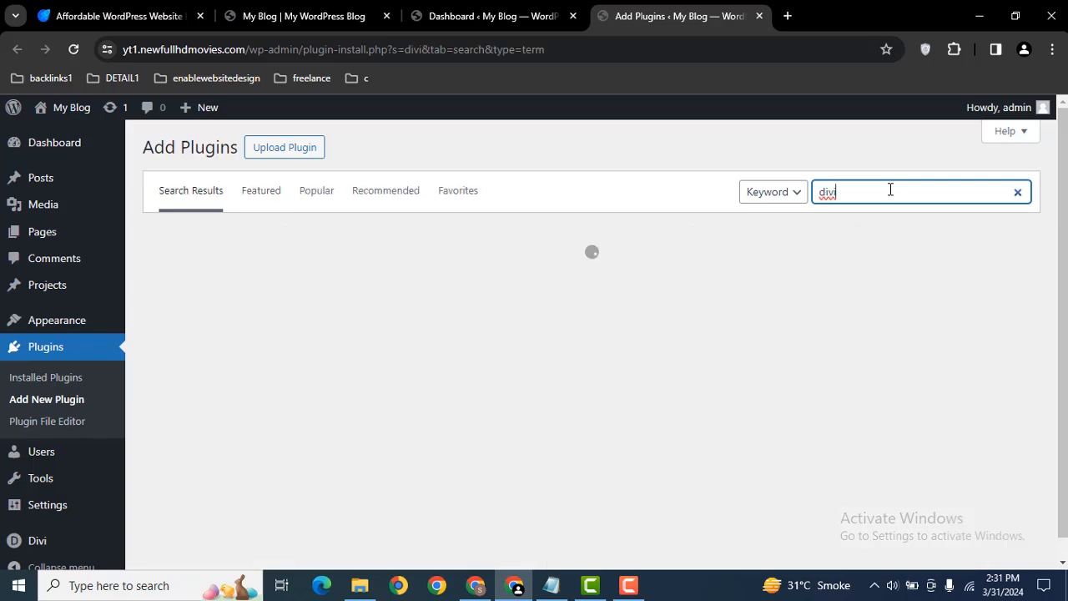
key(Return)
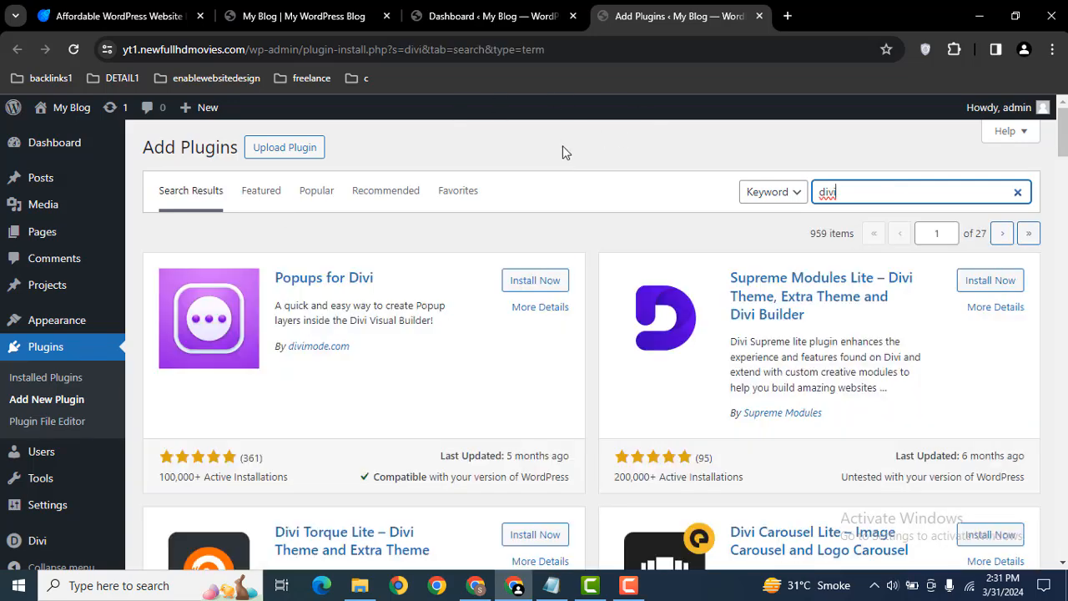
mouse_move(990, 280)
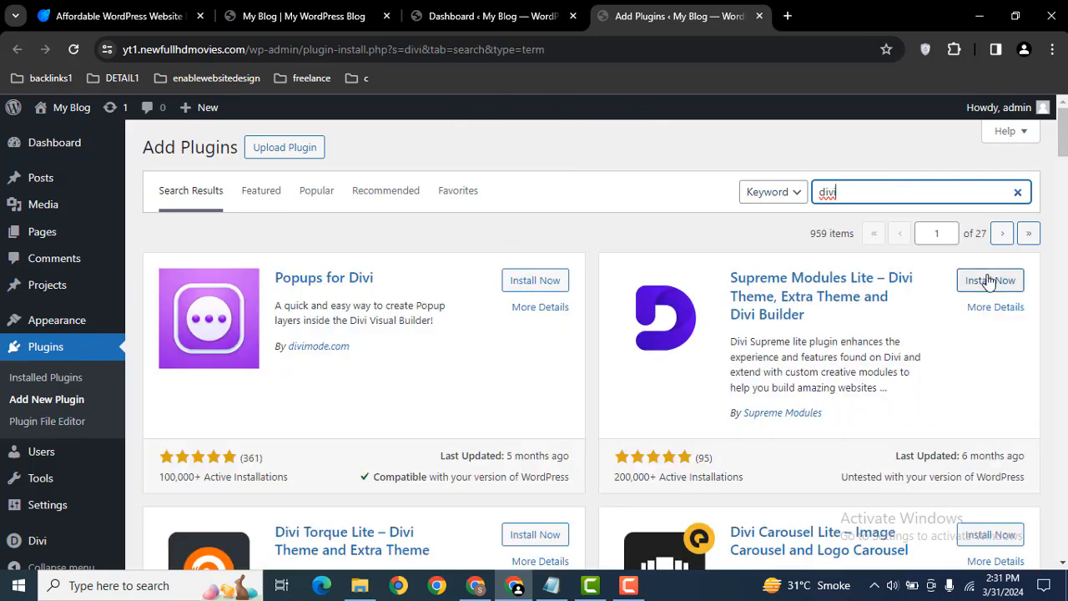
Install and activate the Supreme Modules Lite plugin for Divi.
click(992, 280)
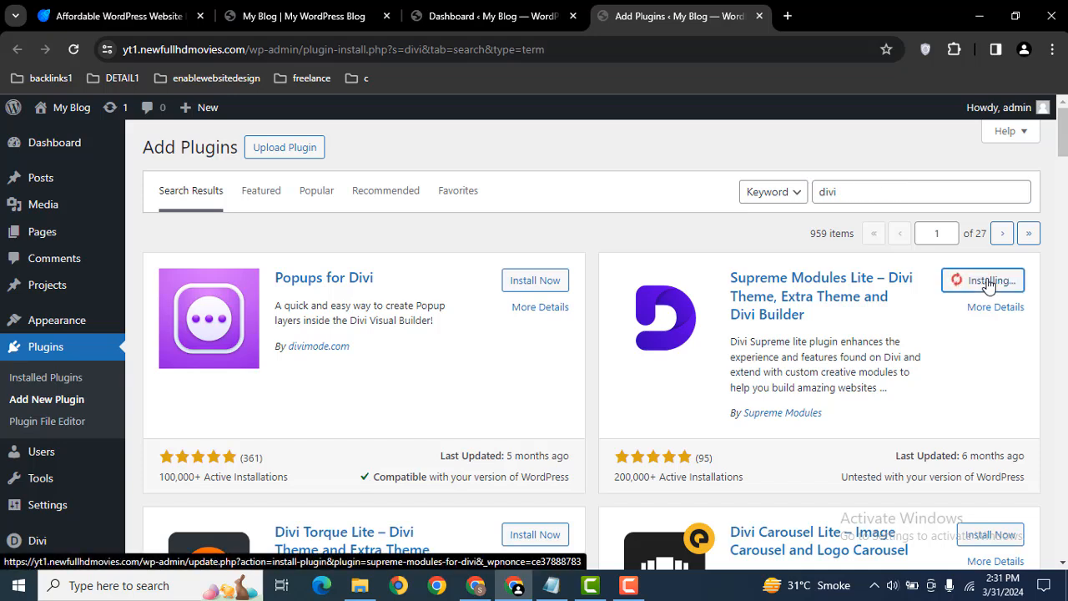
mouse_move(932, 280)
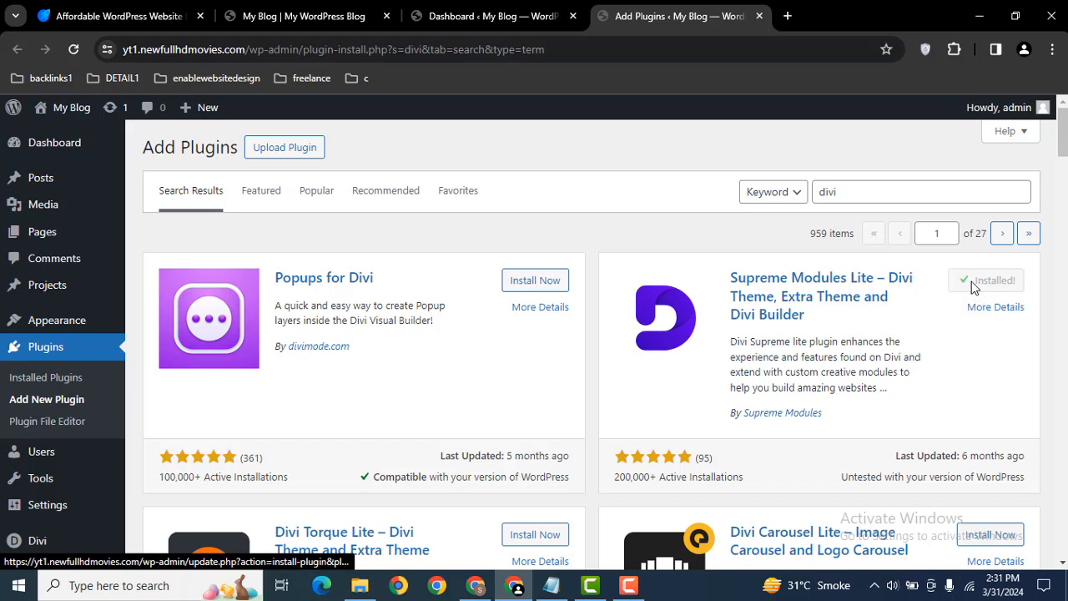
click(987, 280)
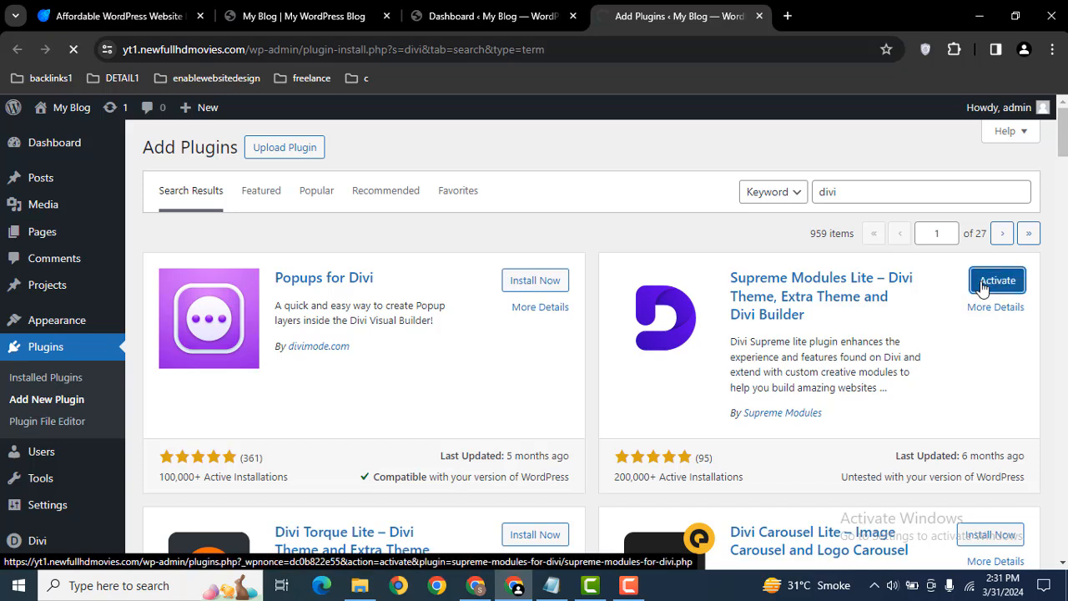
click(997, 280)
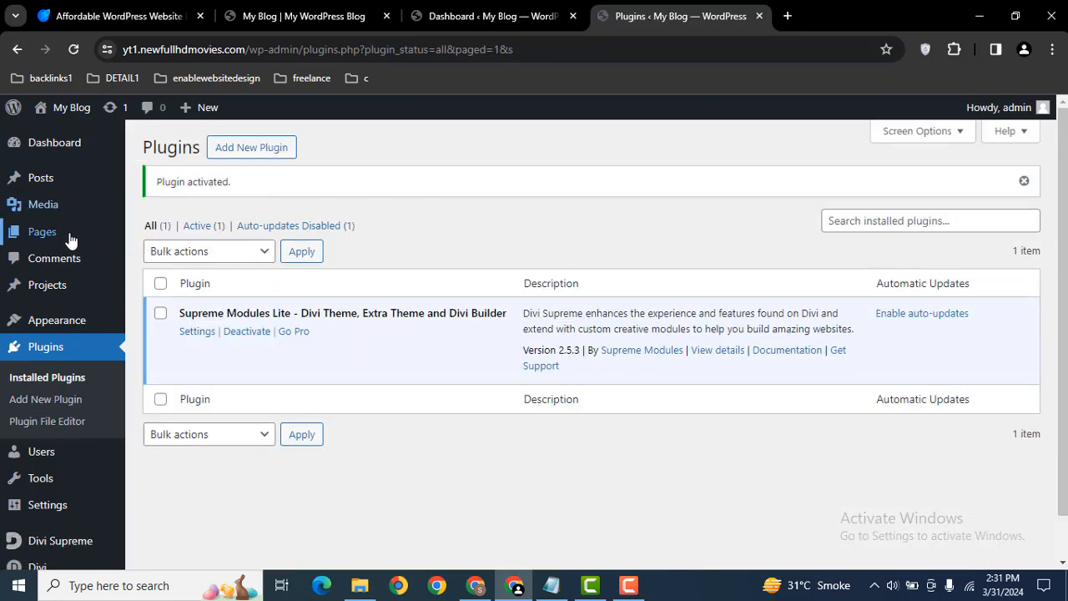
From the Pages list, view the live Home page and switch to its tab.
click(42, 230)
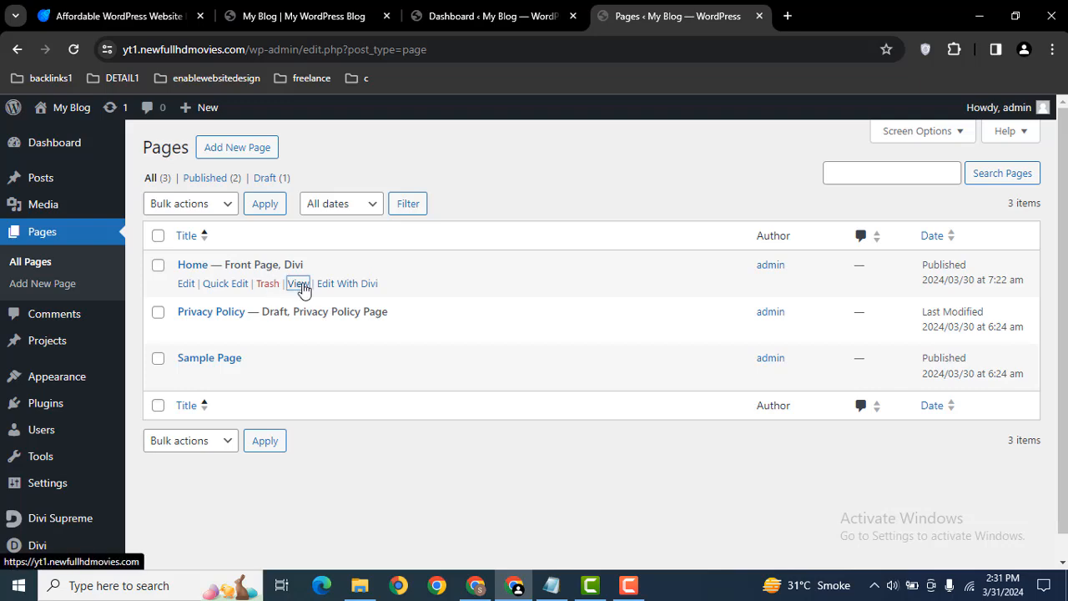
click(298, 284)
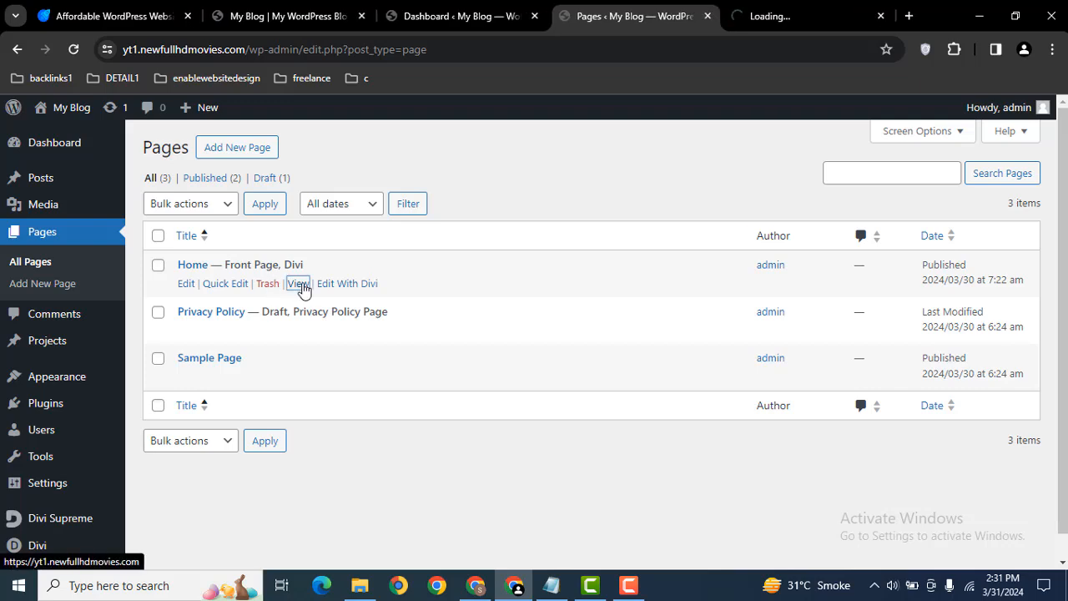
mouse_move(351, 297)
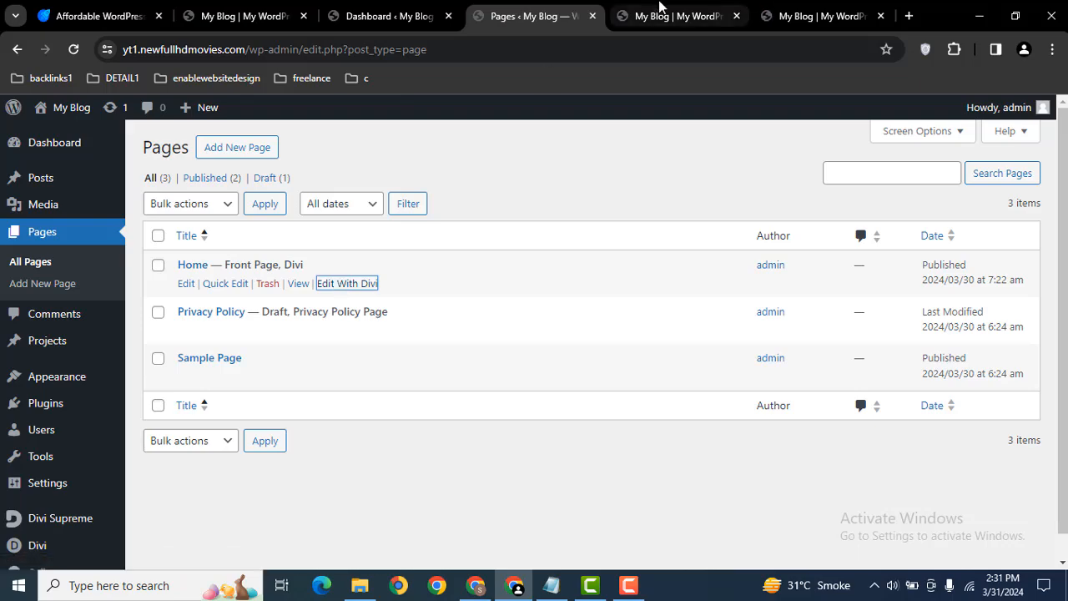
click(676, 15)
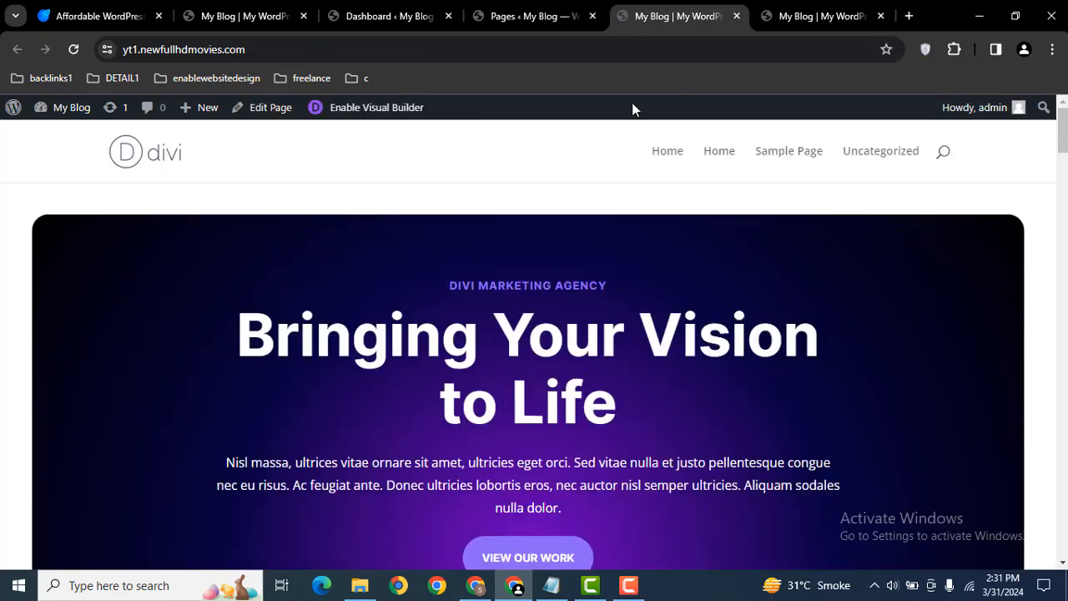
mouse_move(364, 107)
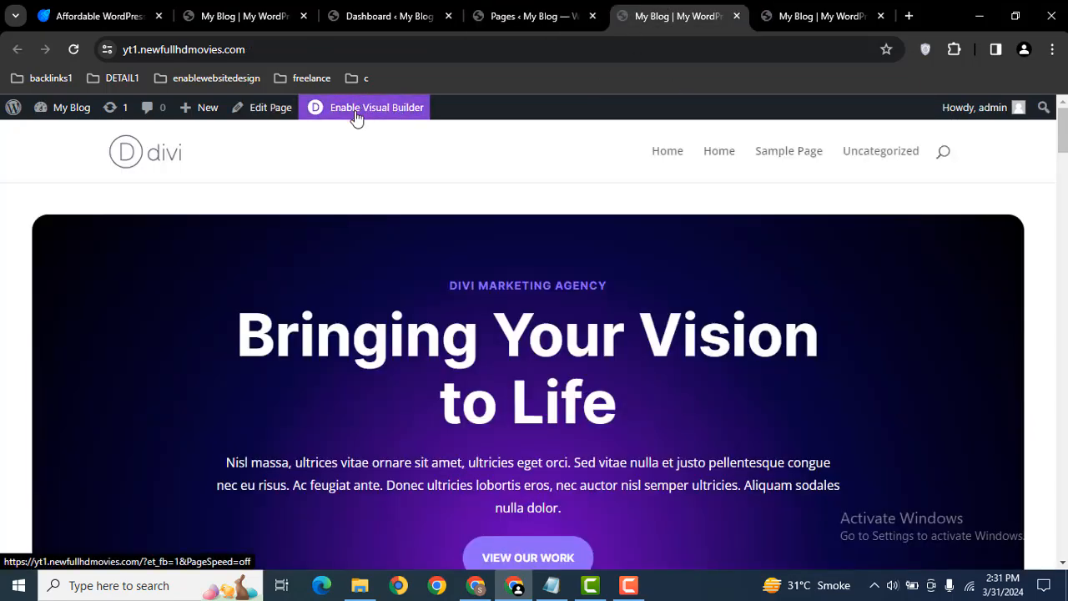
mouse_move(377, 107)
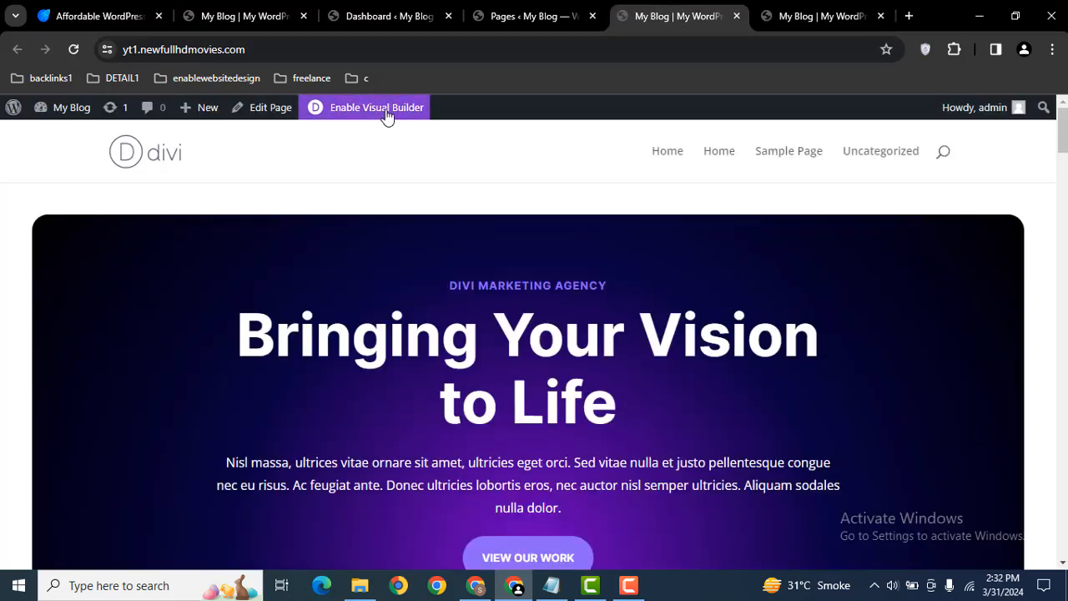
Enable the Visual Builder on the Home page and scroll down to the footer section.
click(375, 106)
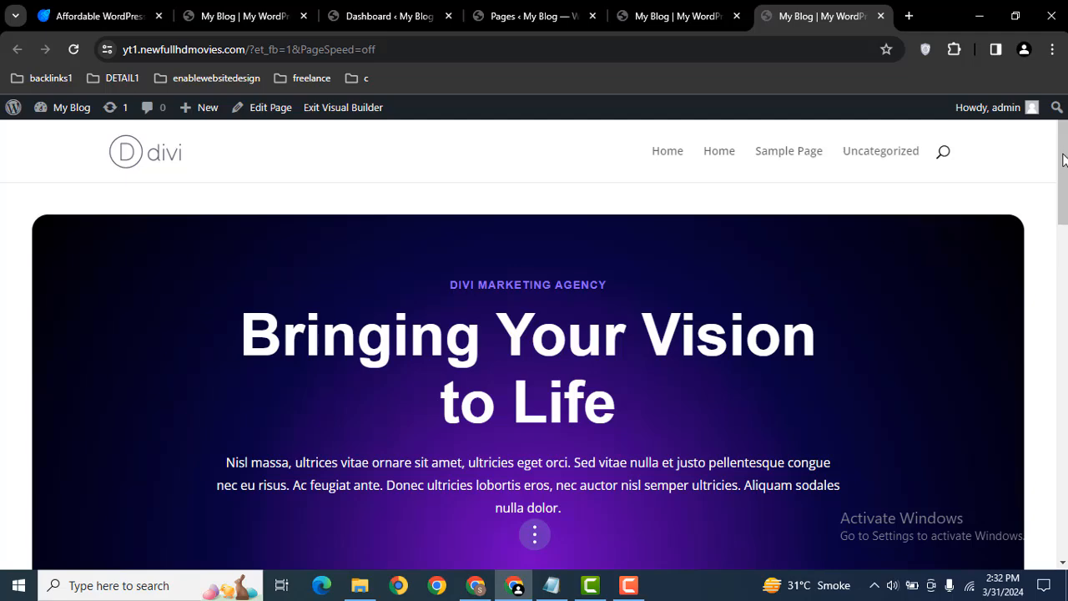
scroll(down, 3)
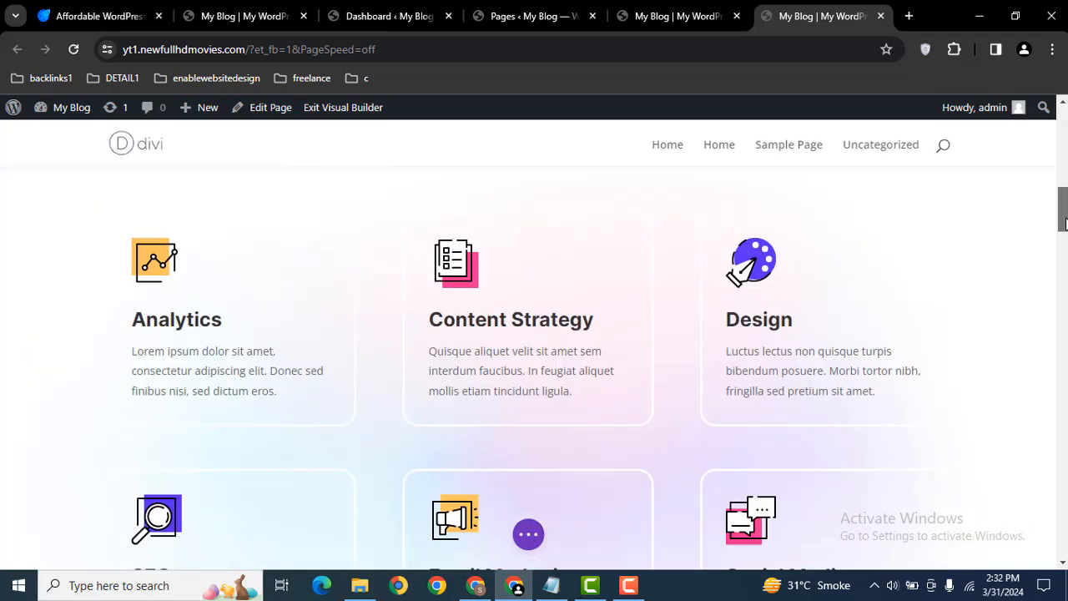
scroll(down, 3)
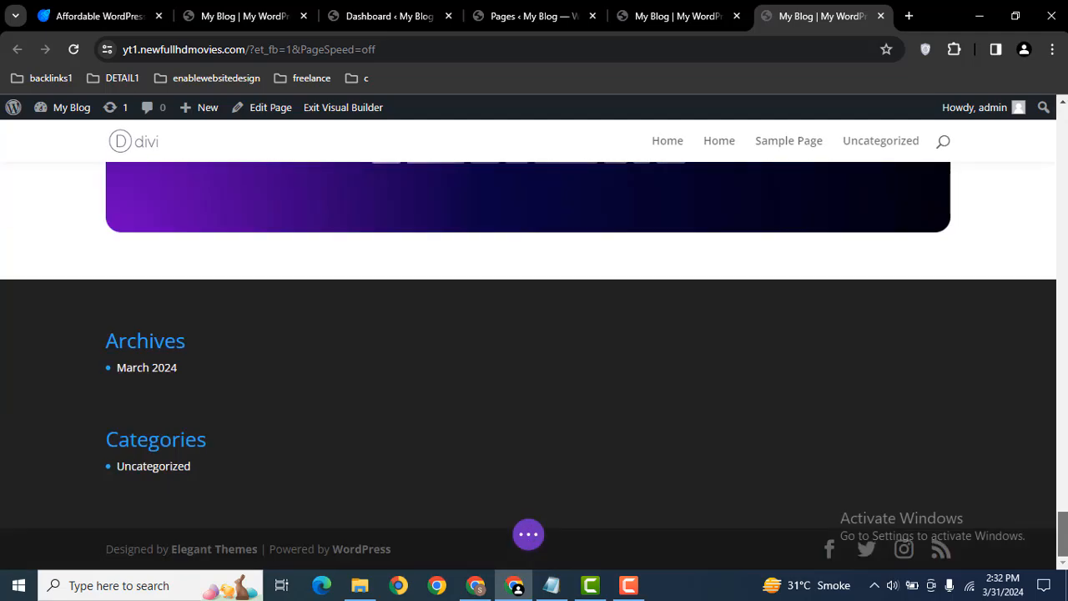
mouse_move(505, 240)
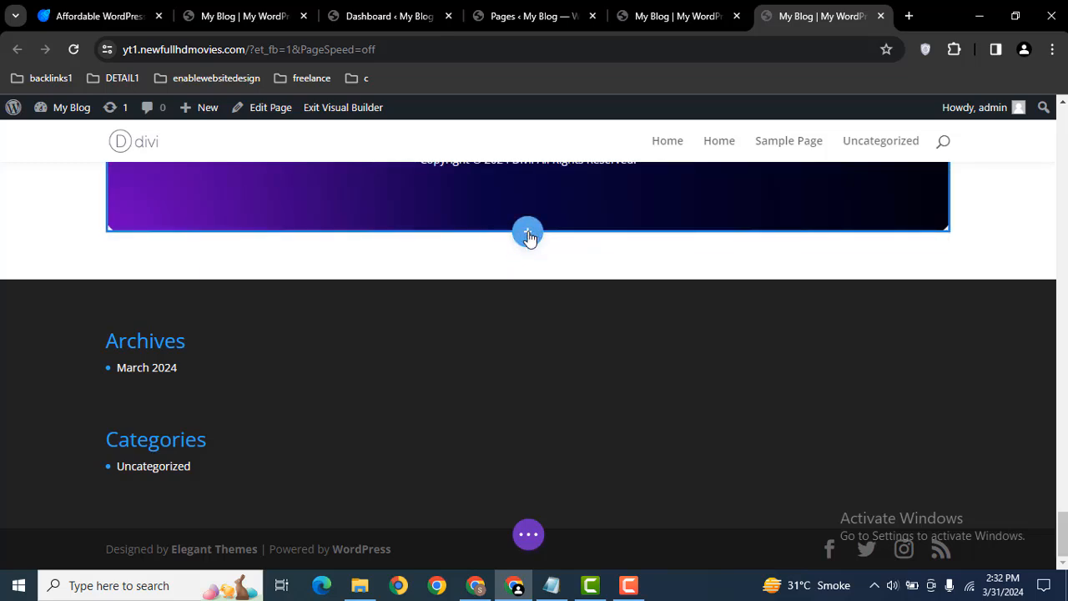
Insert a new Regular section below and search the modules for 'ima'.
click(528, 232)
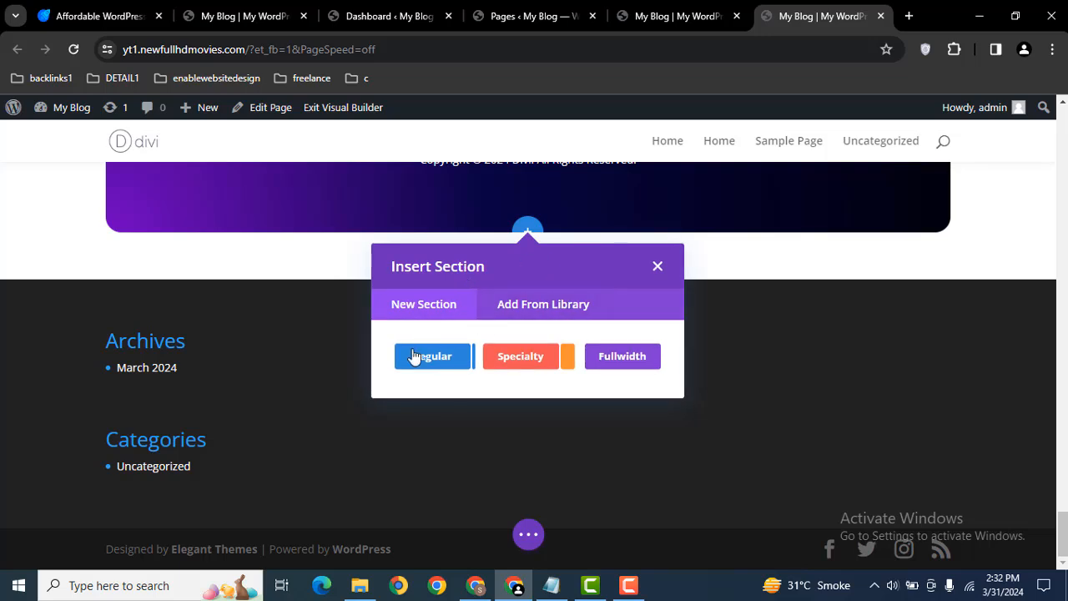
click(431, 358)
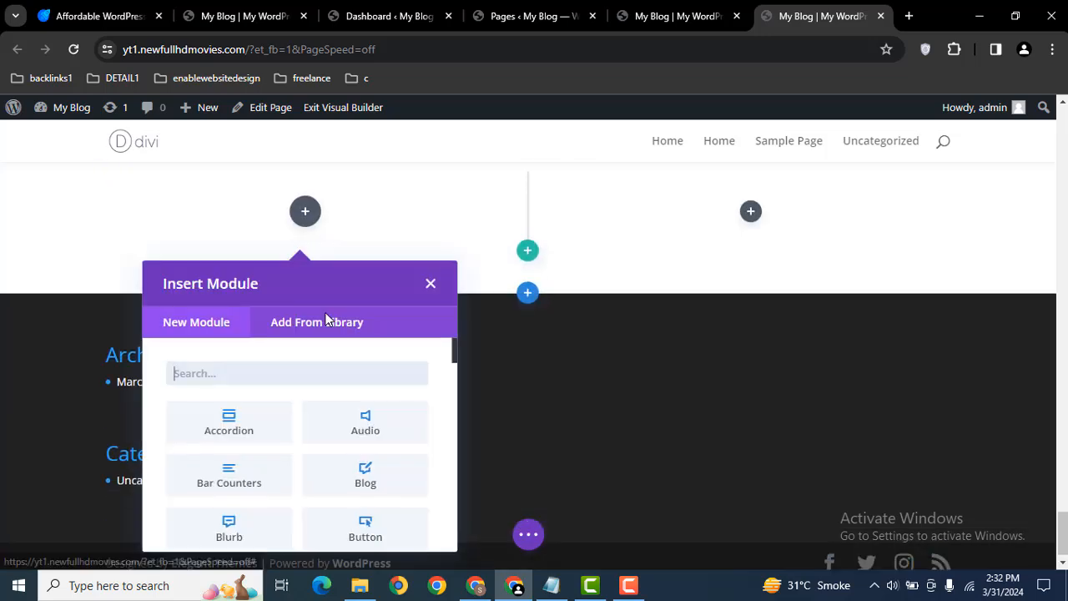
text(im)
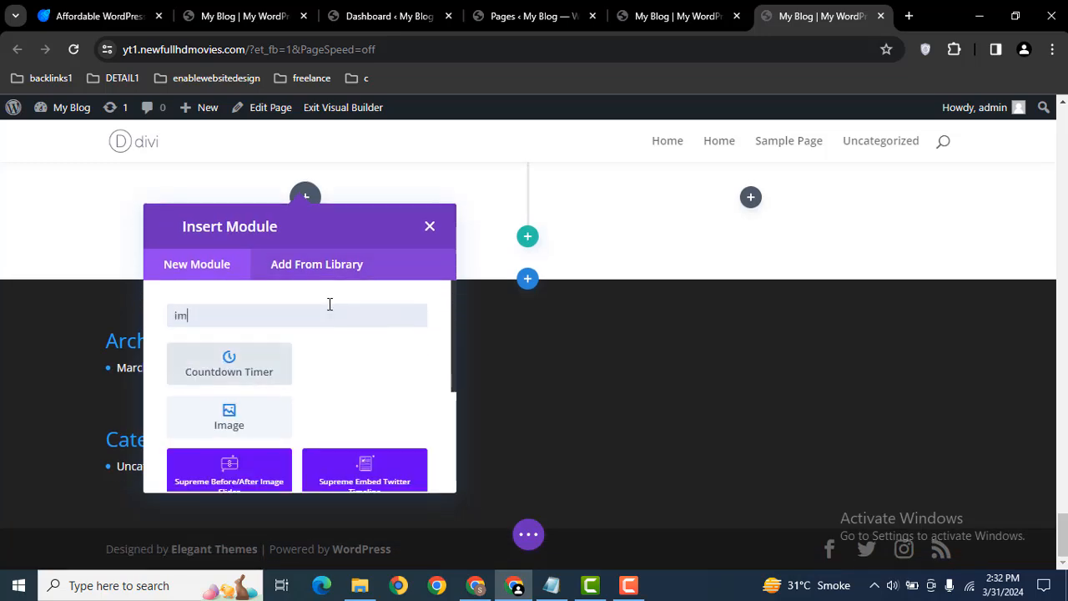
text(a)
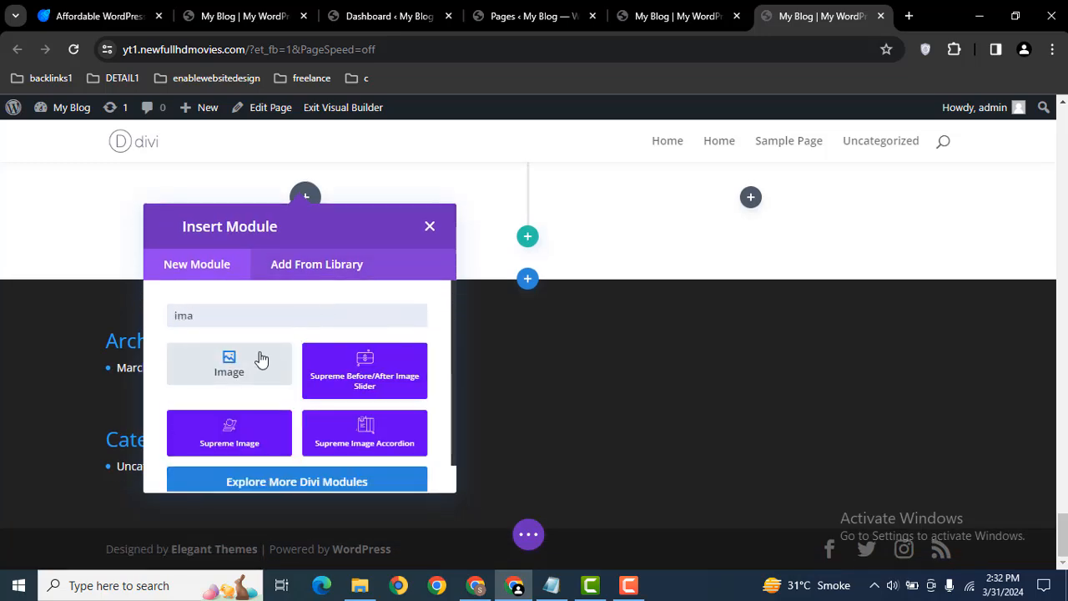
mouse_move(252, 382)
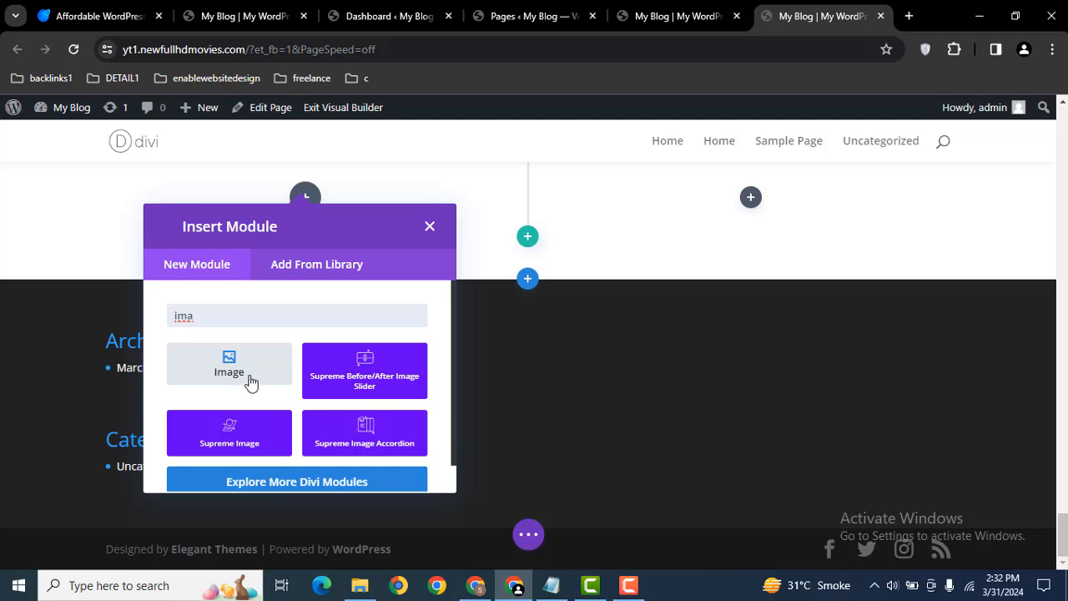
Add an Image module with the white yacht at anchor photo and save it.
click(229, 371)
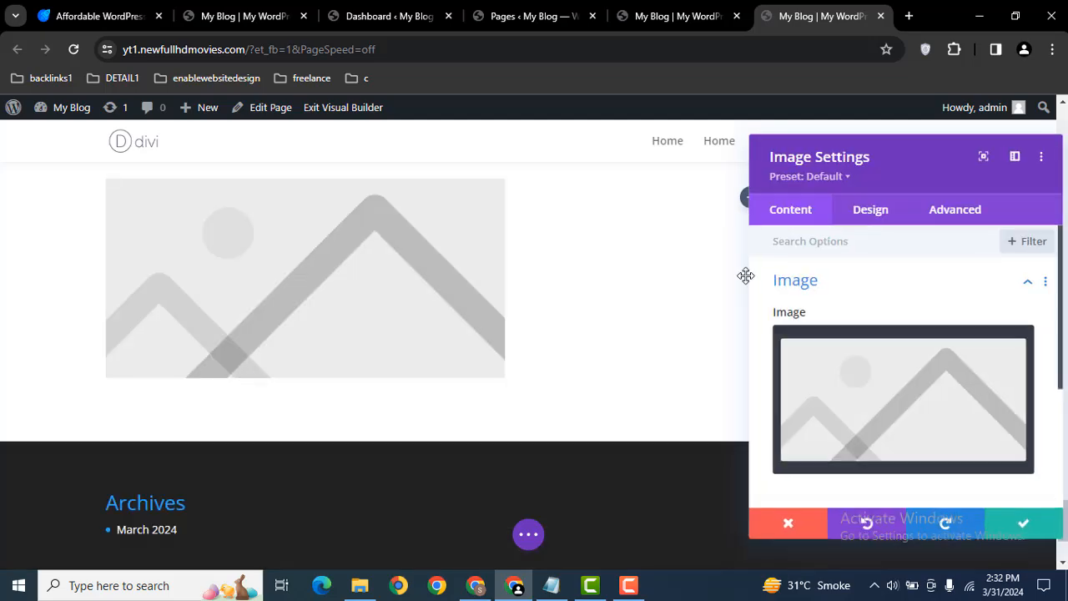
click(901, 401)
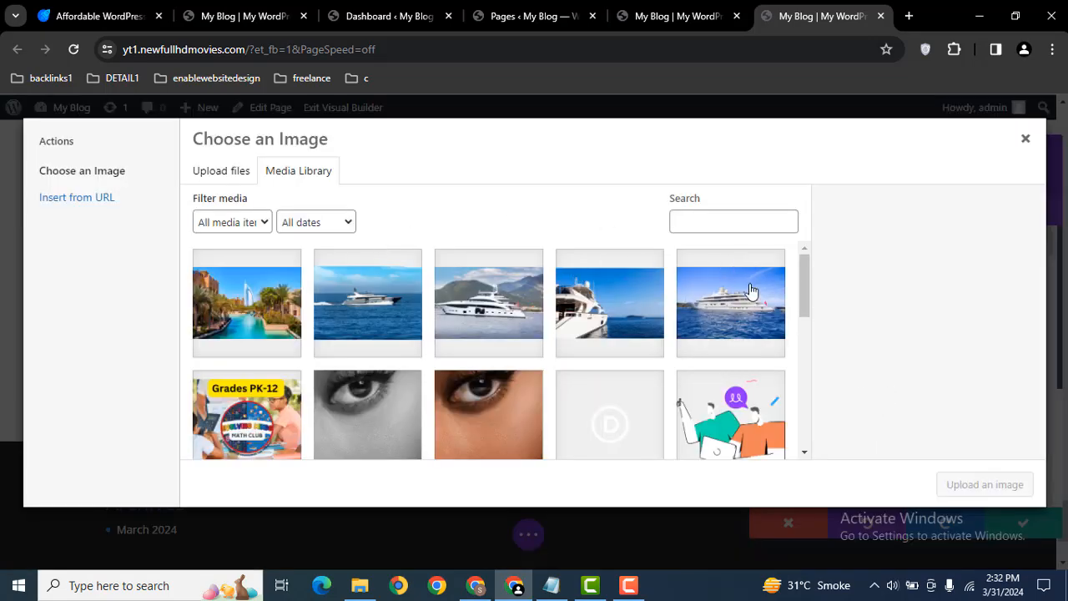
click(731, 302)
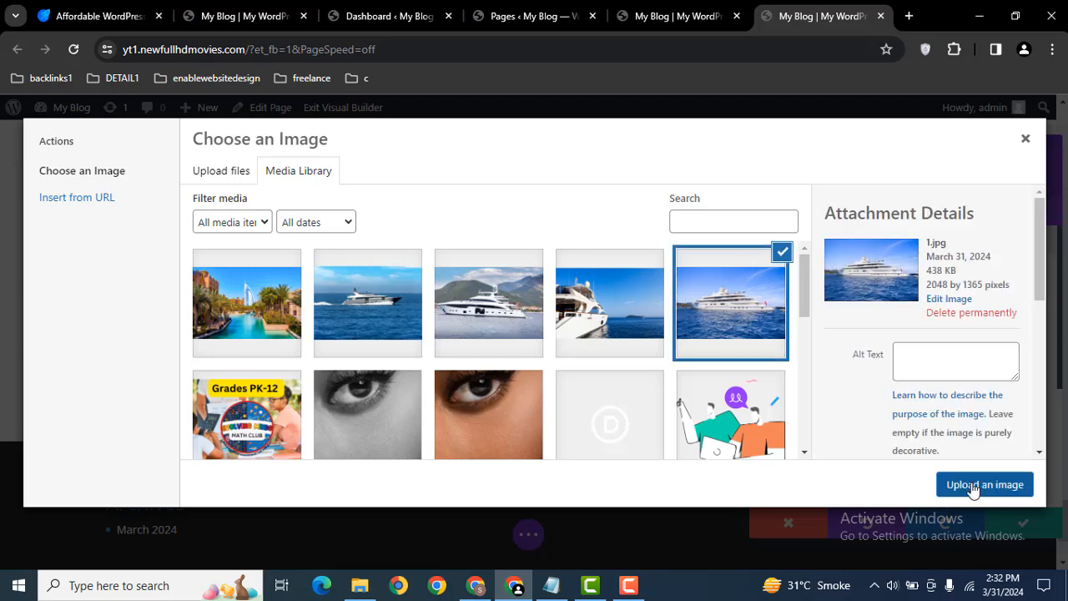
click(985, 485)
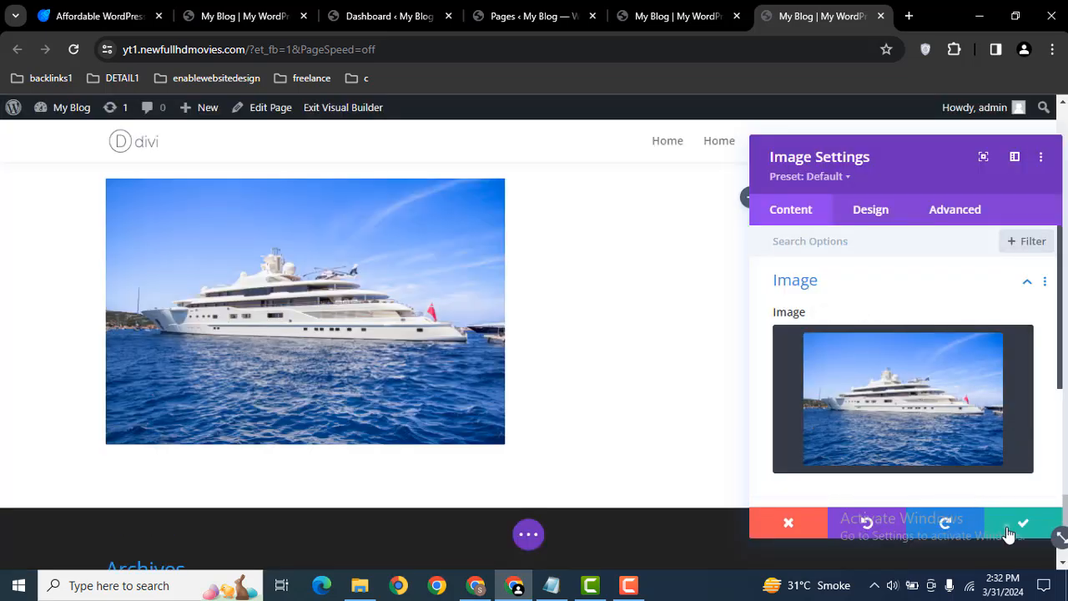
click(1021, 522)
text(image)
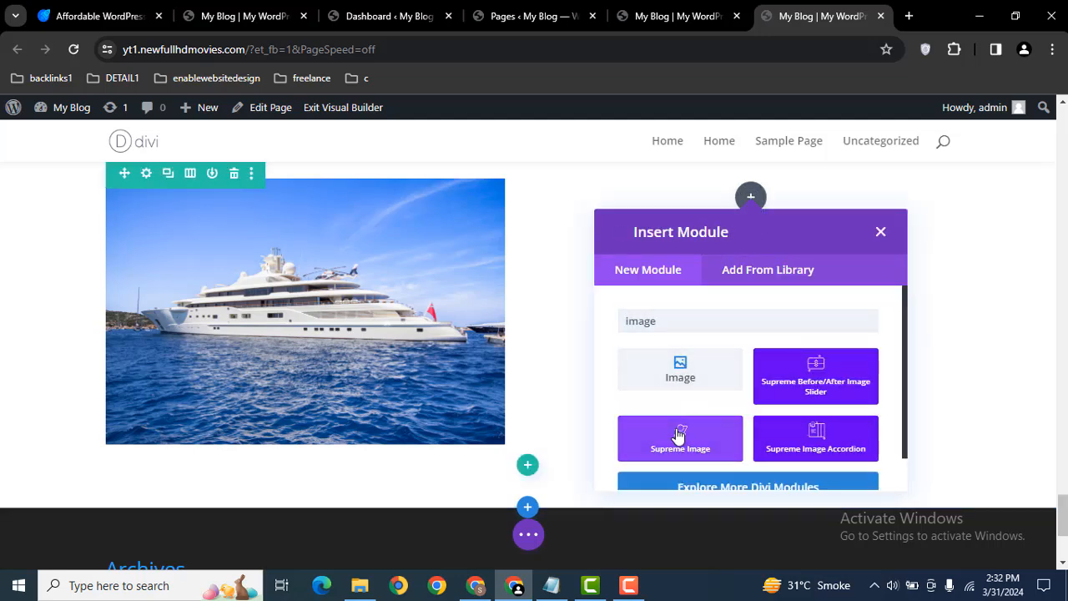
Add a Supreme Image module in the right column using the speeding yacht photo.
click(680, 371)
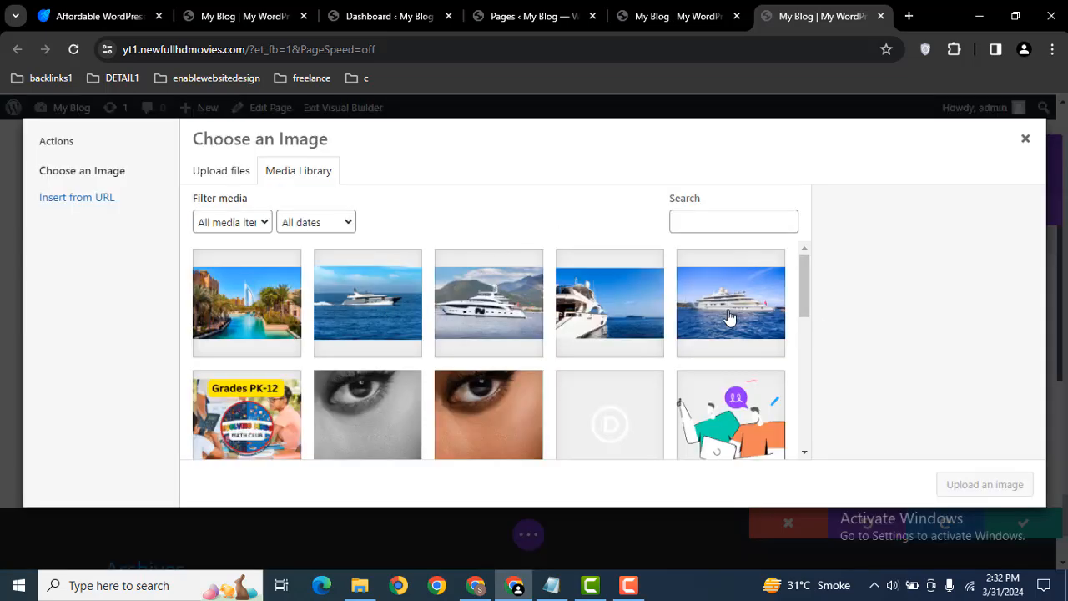
mouse_move(487, 316)
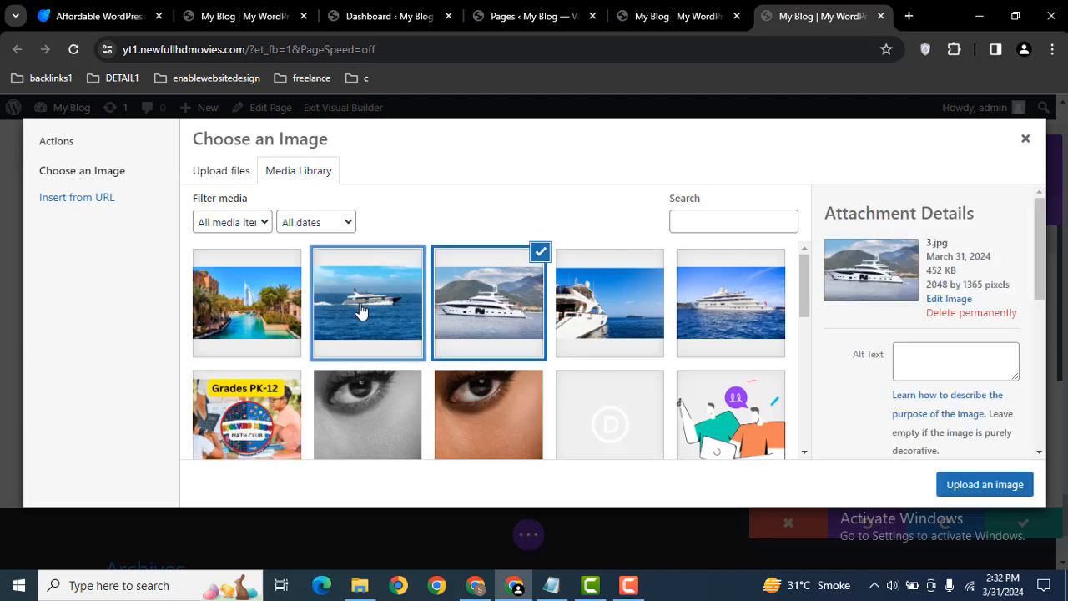
click(367, 302)
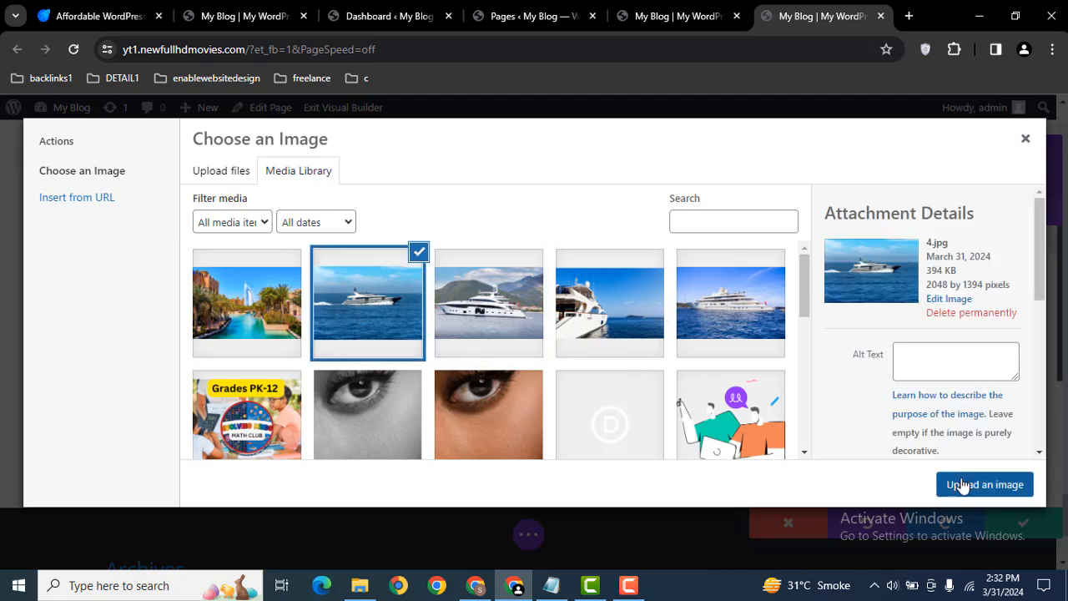
click(985, 484)
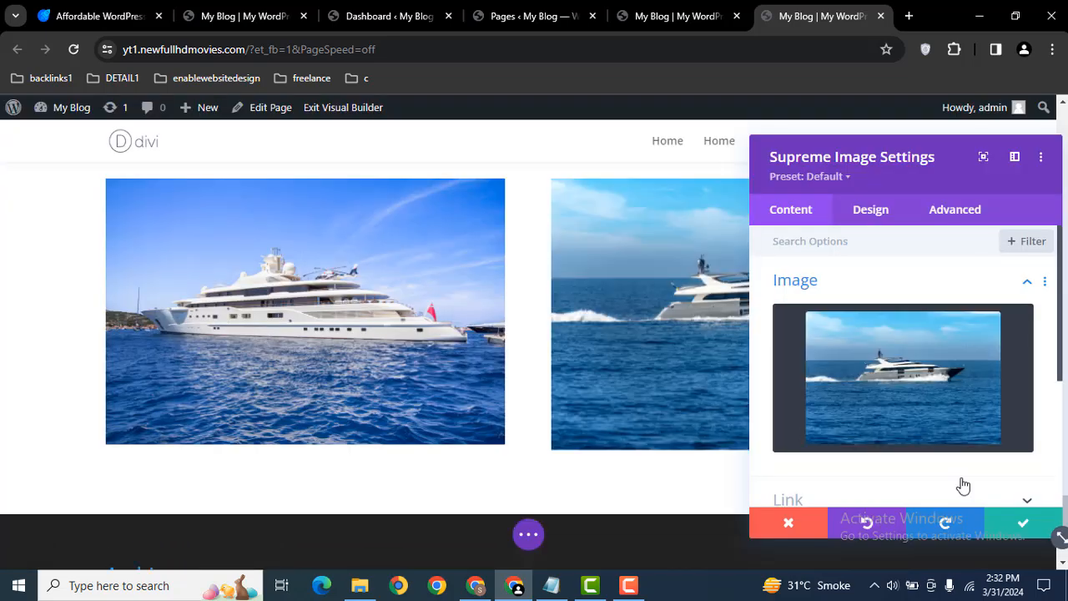
Save the Supreme Image module, then review the left Image module's Content and Design settings unchanged.
click(1022, 523)
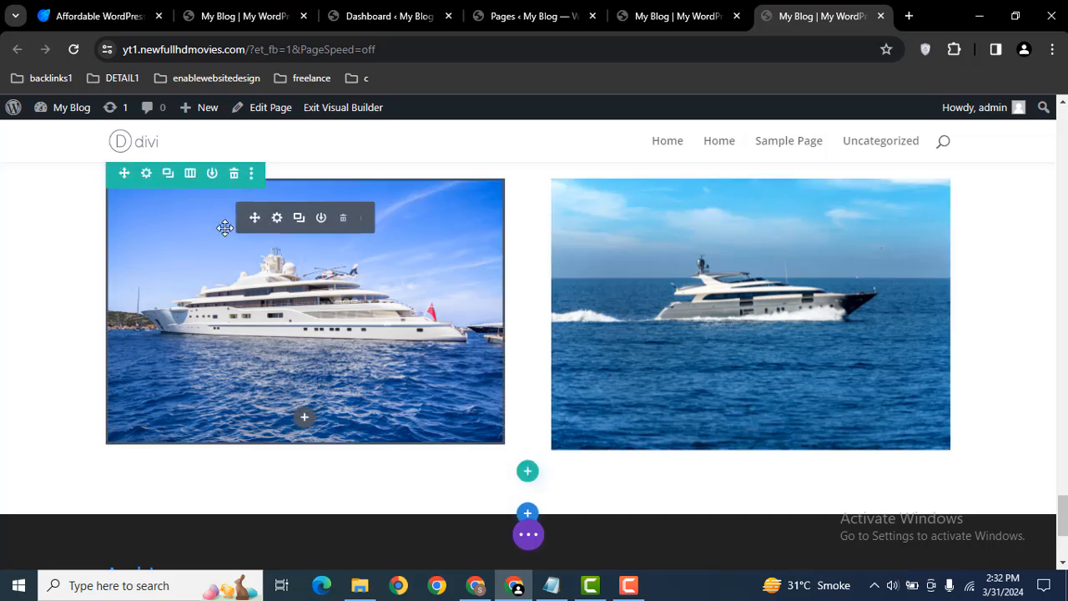
click(278, 217)
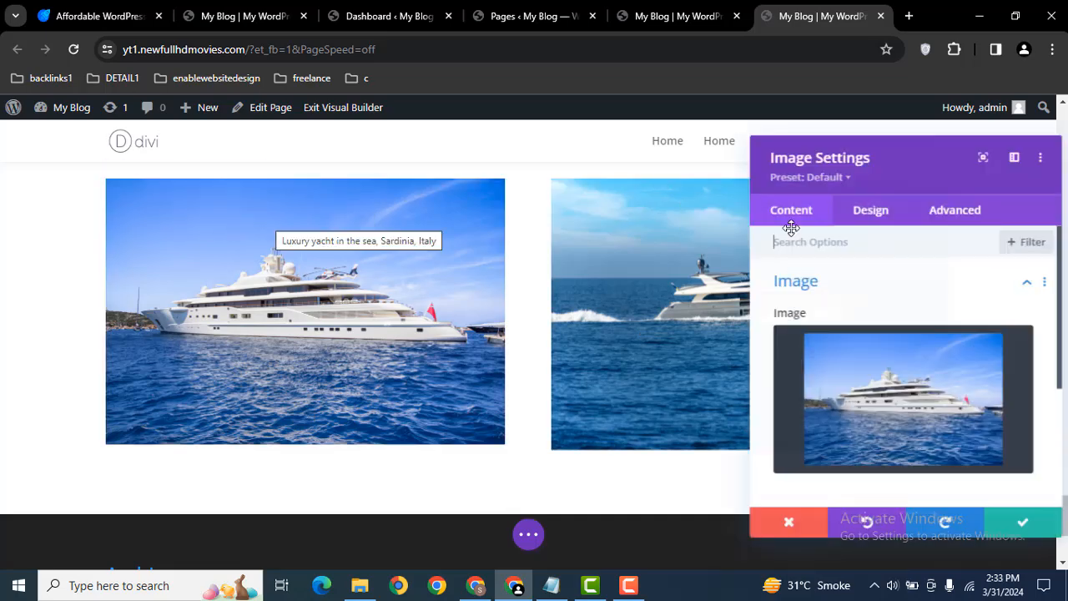
scroll(down, 3)
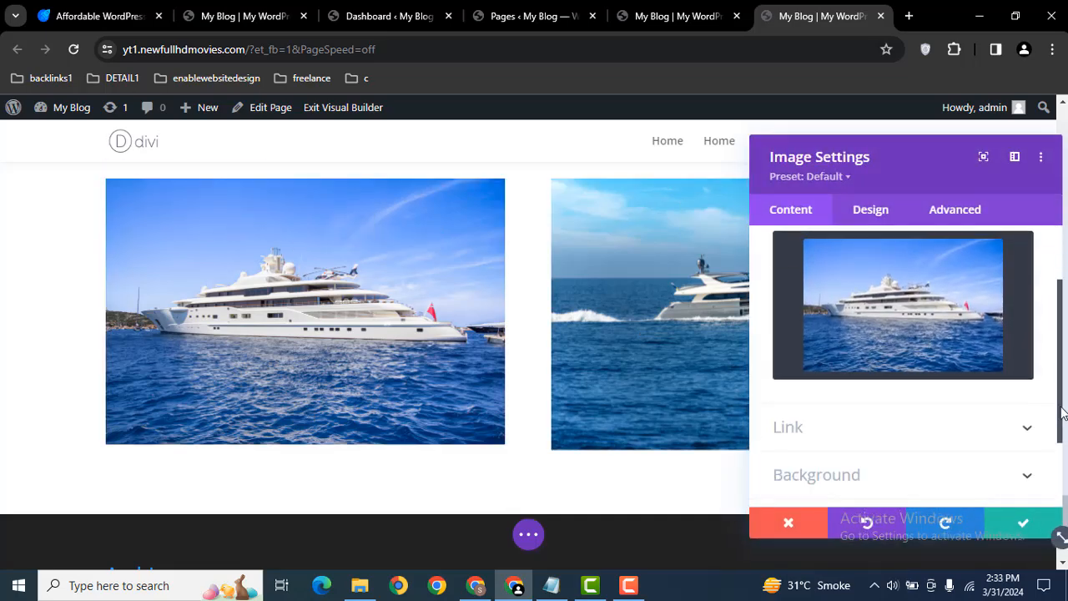
scroll(down, 3)
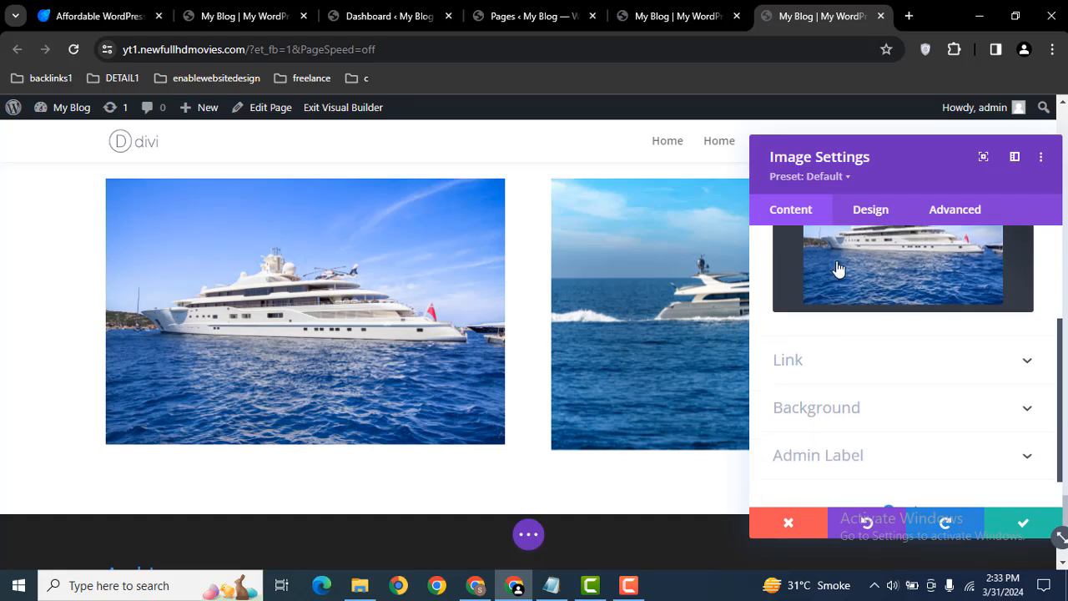
click(872, 210)
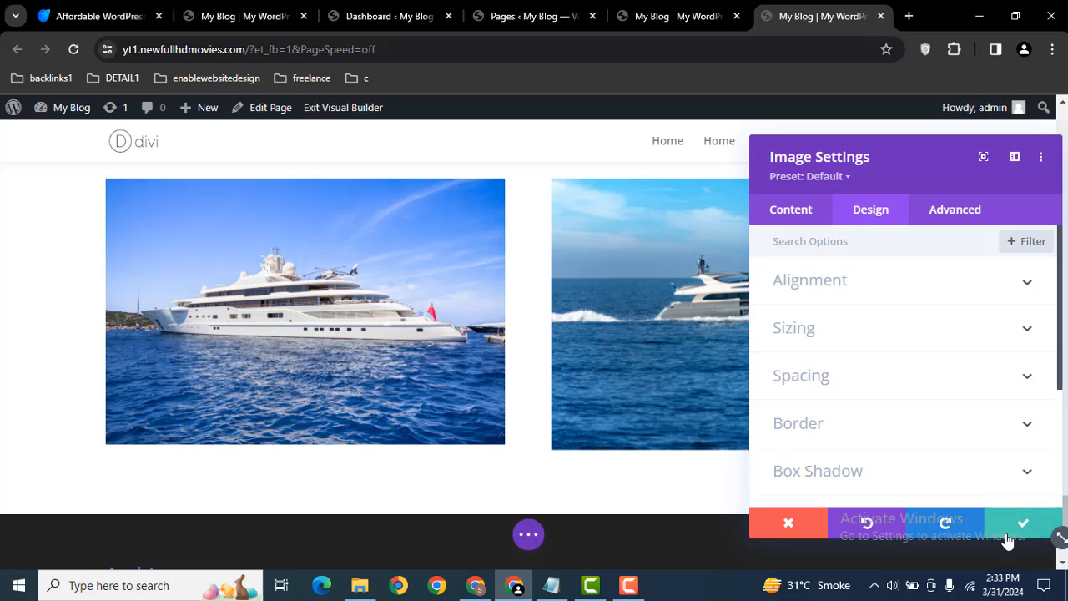
click(1022, 523)
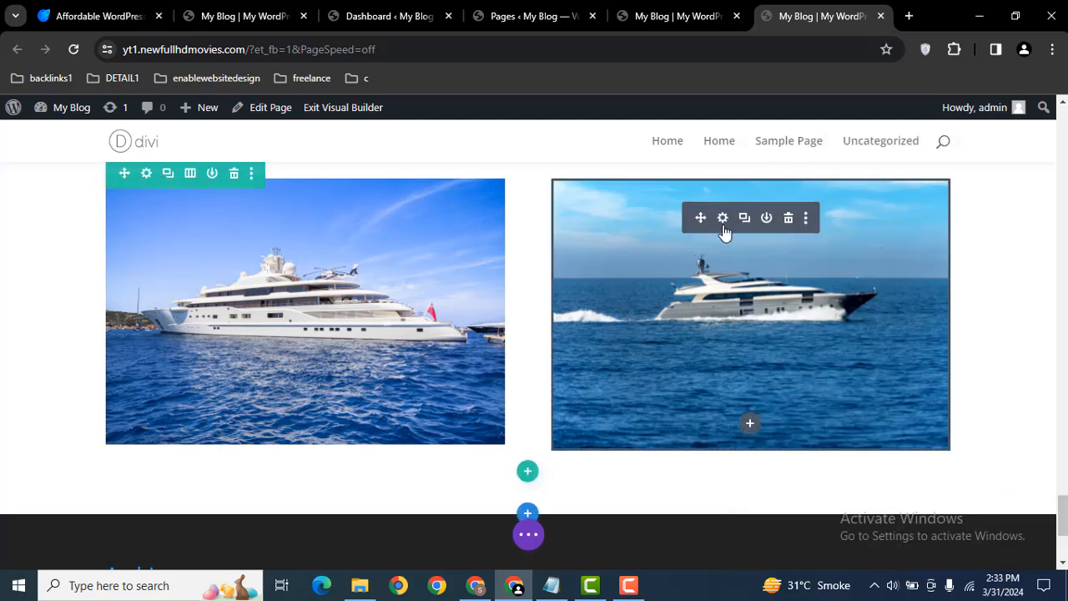
In the Supreme Image's Transform & Rotation settings, set Rotate X to -3deg.
click(722, 217)
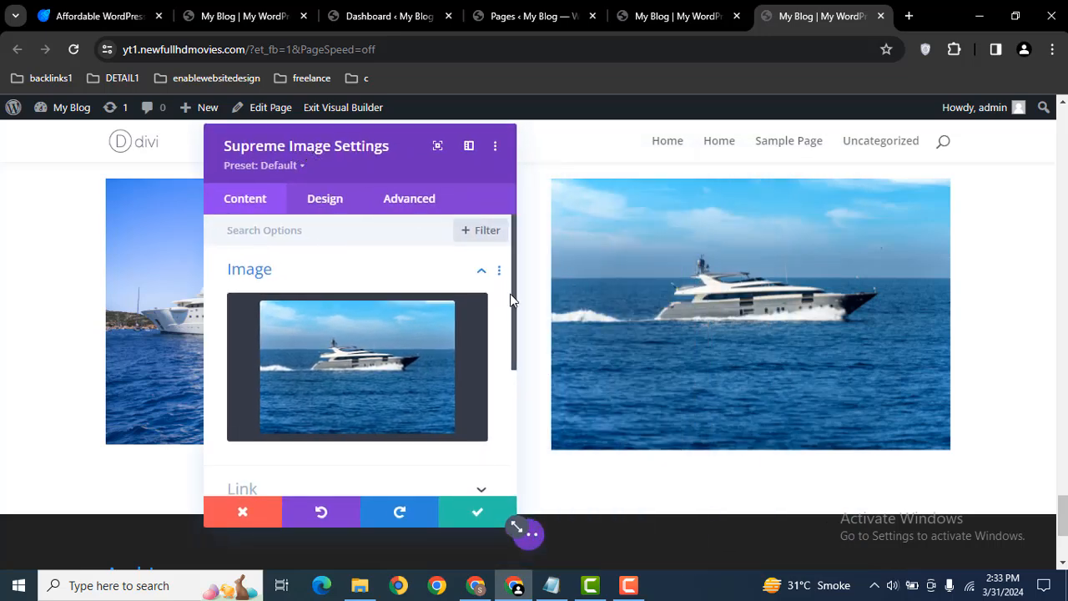
scroll(down, 3)
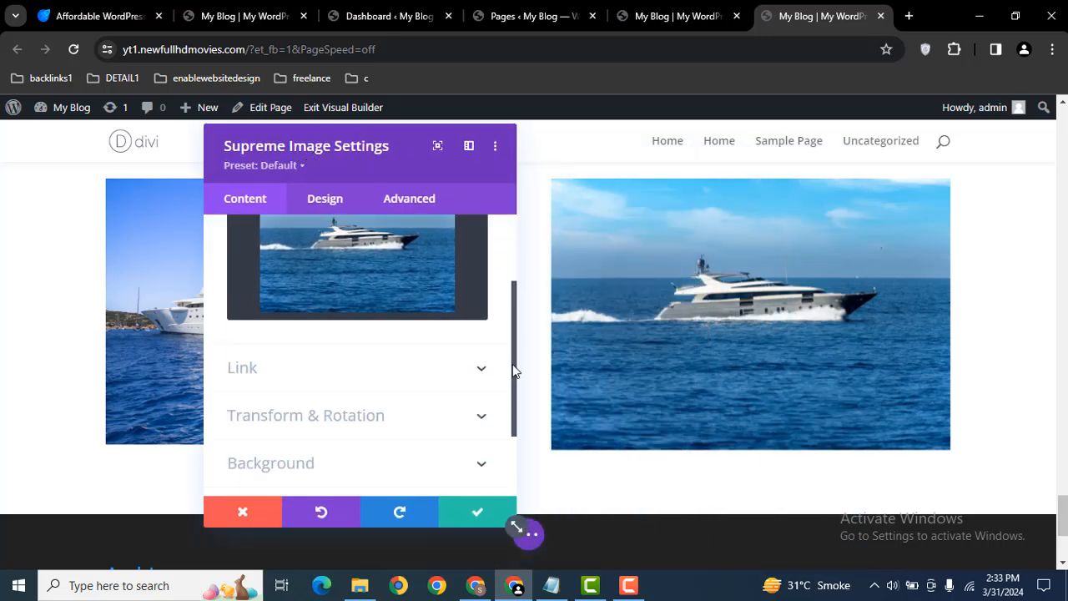
scroll(down, 3)
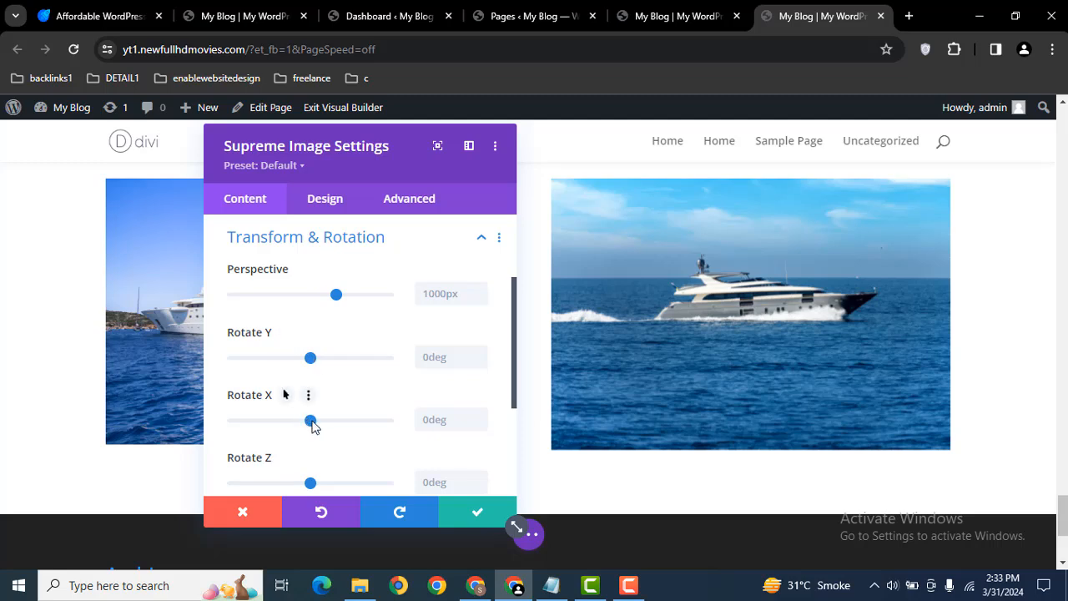
drag(310, 421, 311, 420)
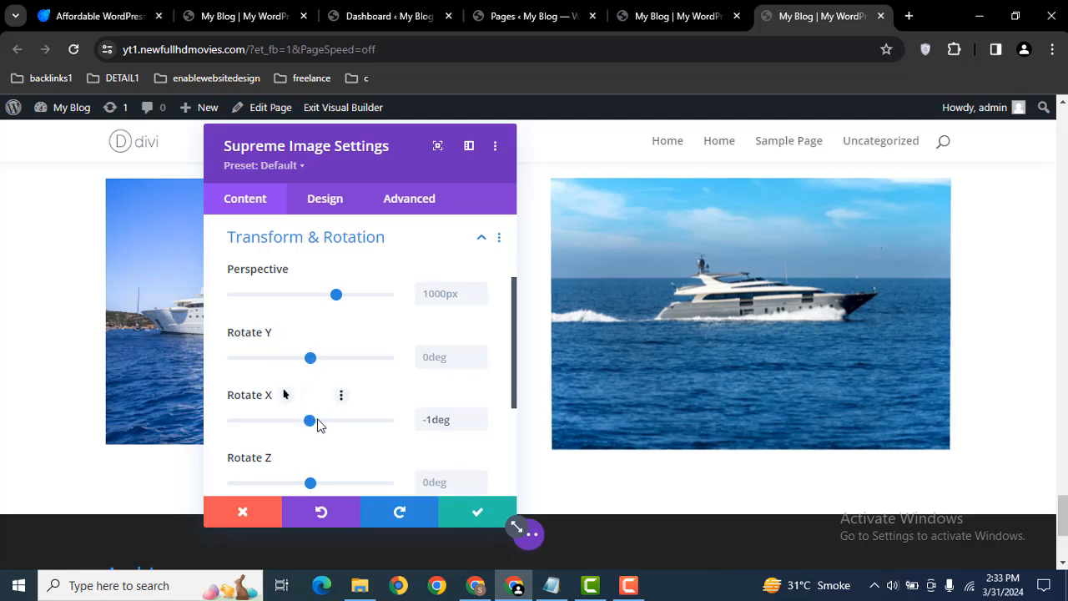
drag(311, 421, 325, 421)
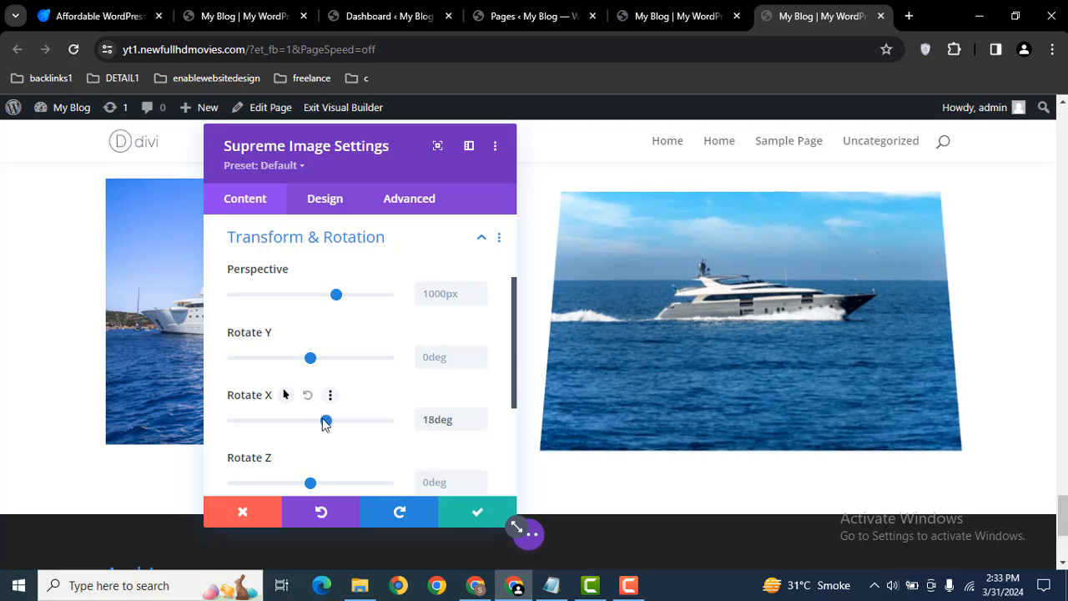
drag(325, 421, 310, 420)
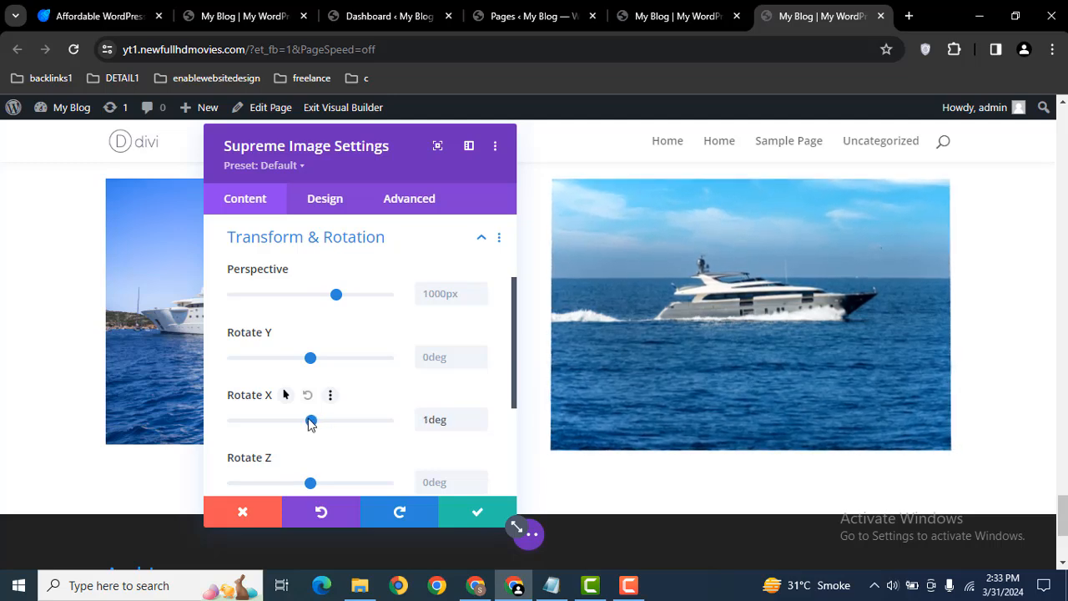
drag(311, 420, 307, 420)
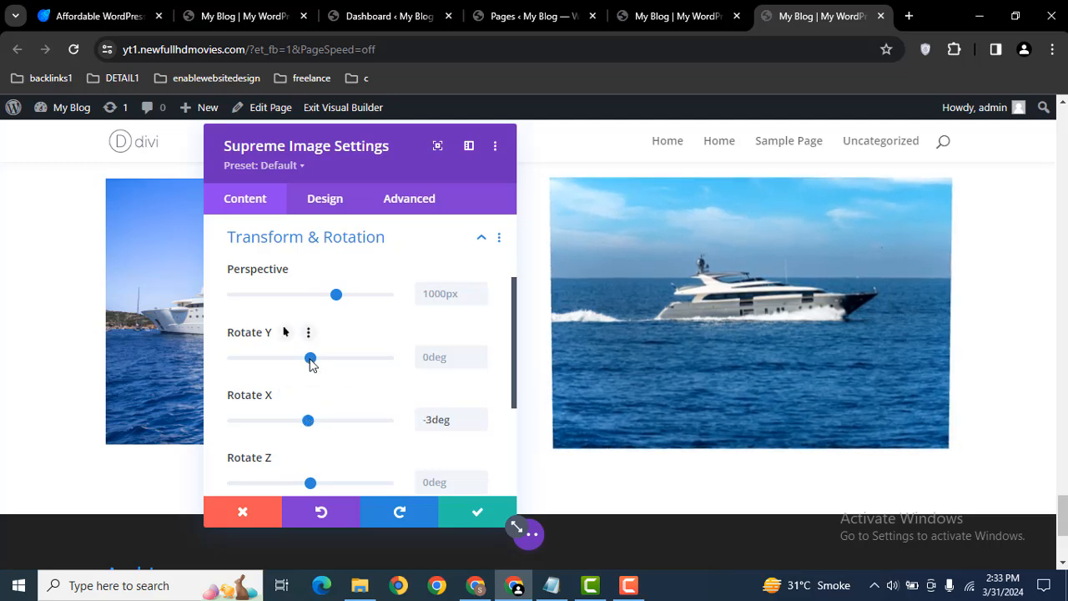
Try the Rotate Y and Rotate Z sliders, then leave both at 0deg.
drag(311, 357, 325, 358)
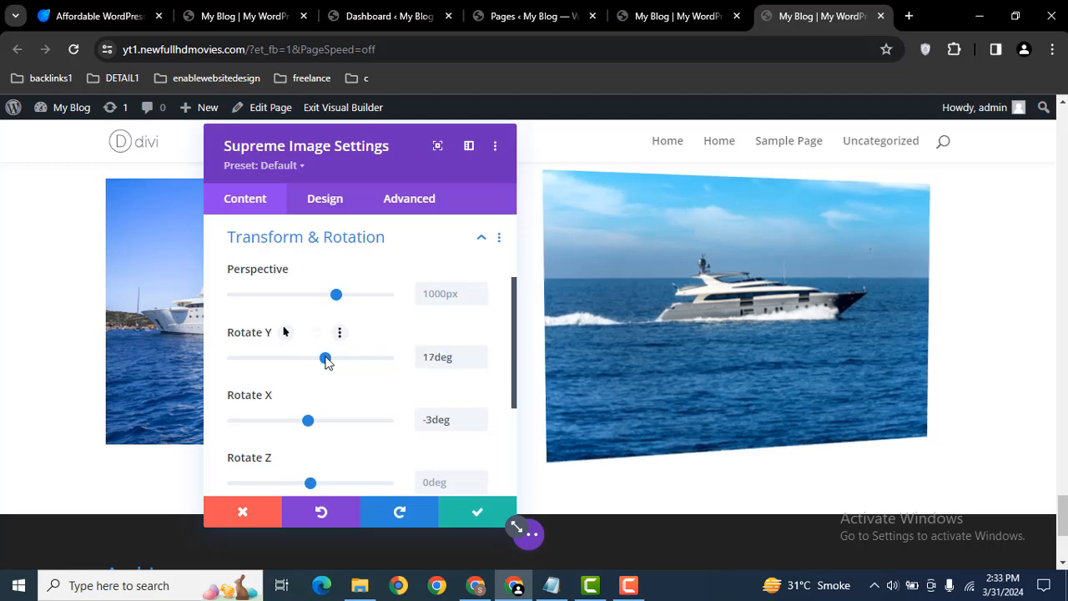
drag(326, 357, 311, 357)
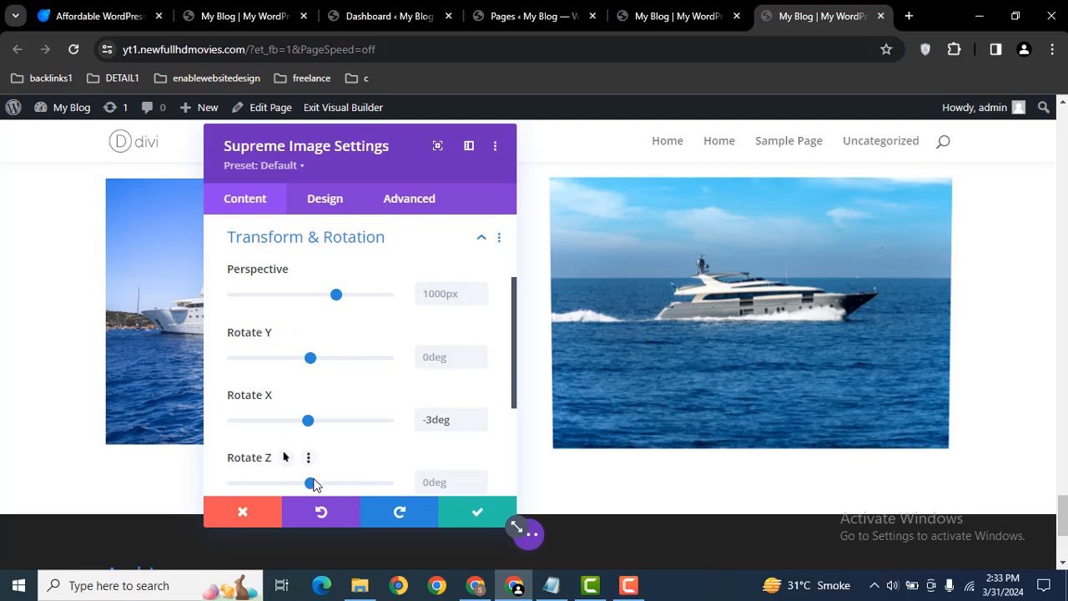
drag(311, 482, 317, 483)
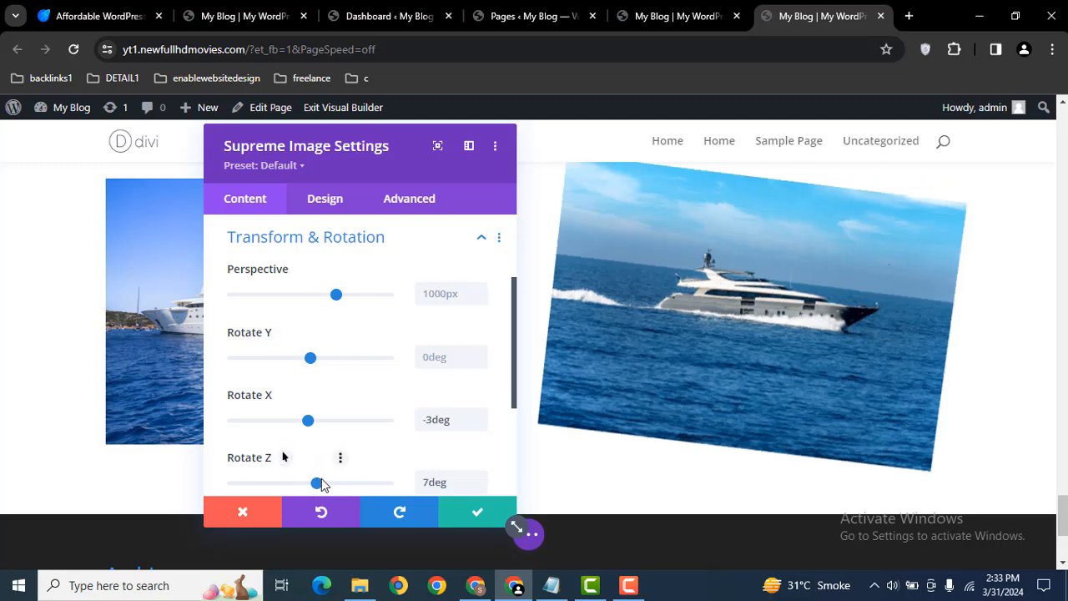
drag(319, 482, 309, 482)
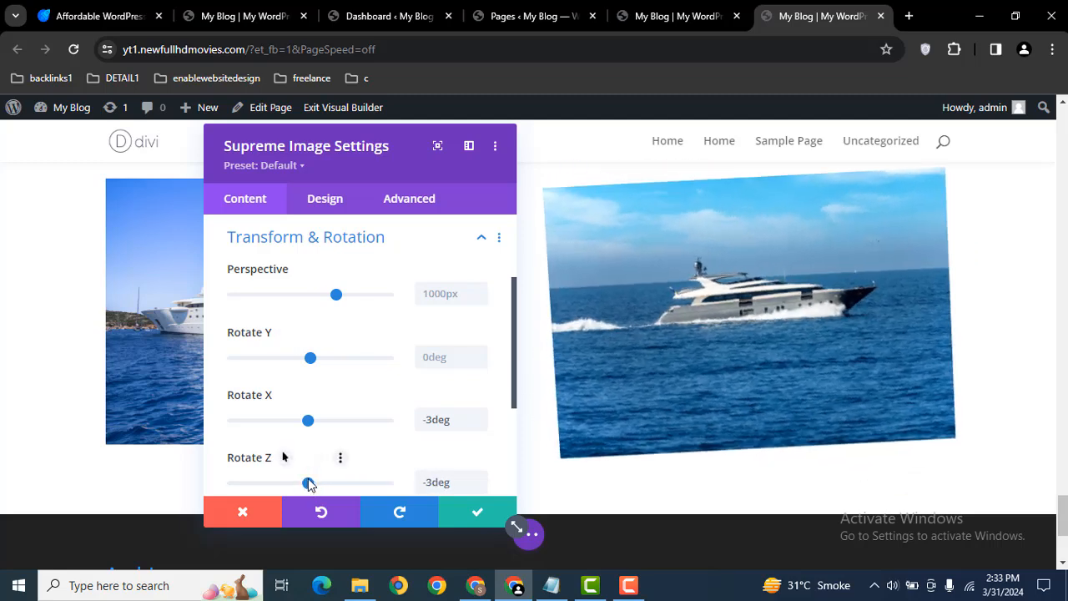
drag(307, 484, 310, 484)
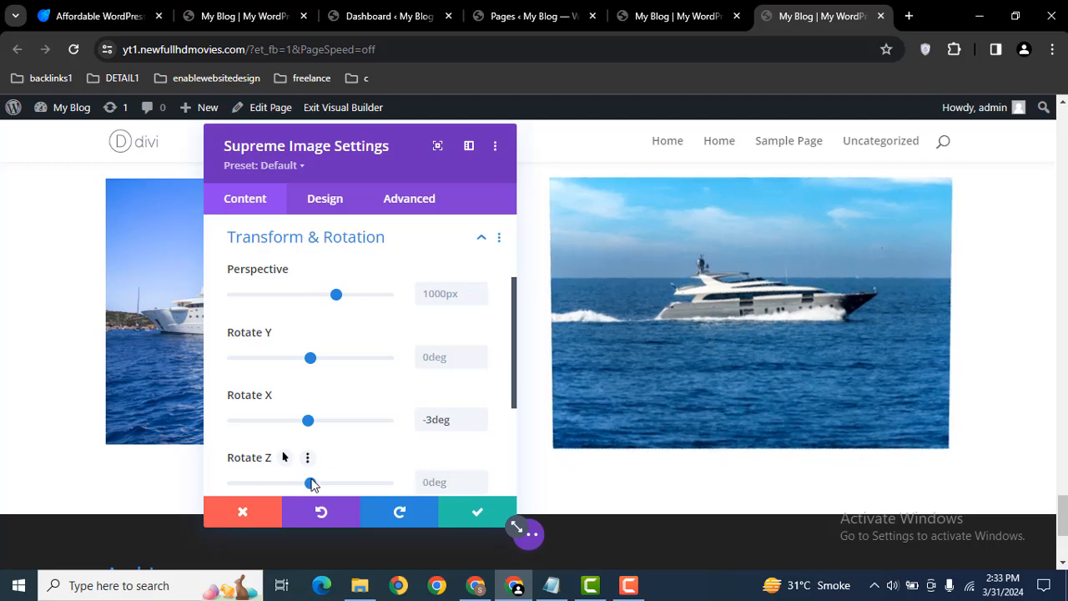
mouse_move(514, 406)
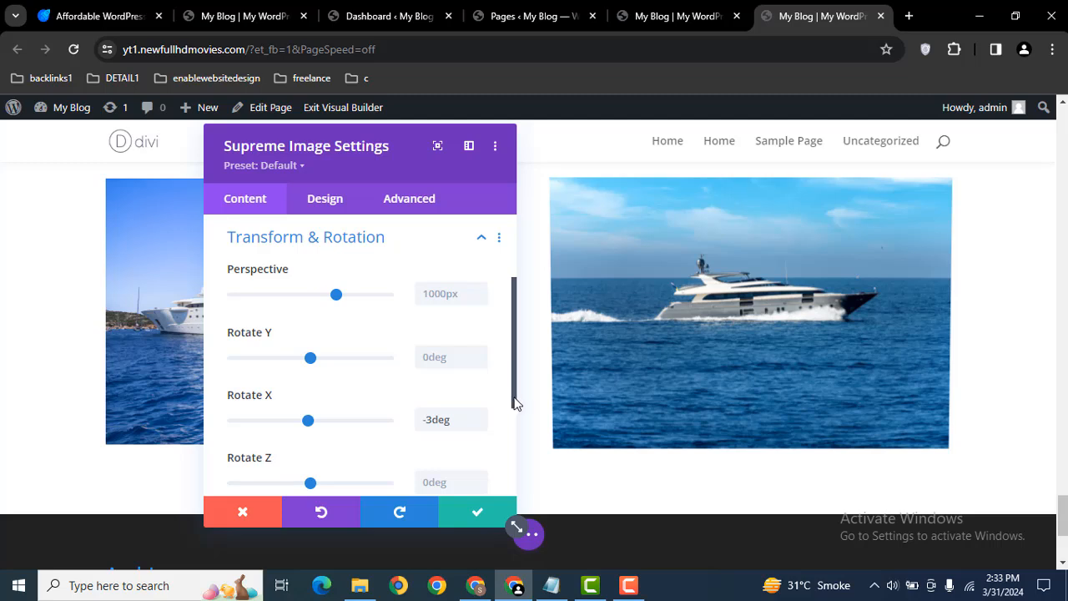
Enable the Image Overlay on the Supreme Image module under Design > Overlay.
scroll(down, 3)
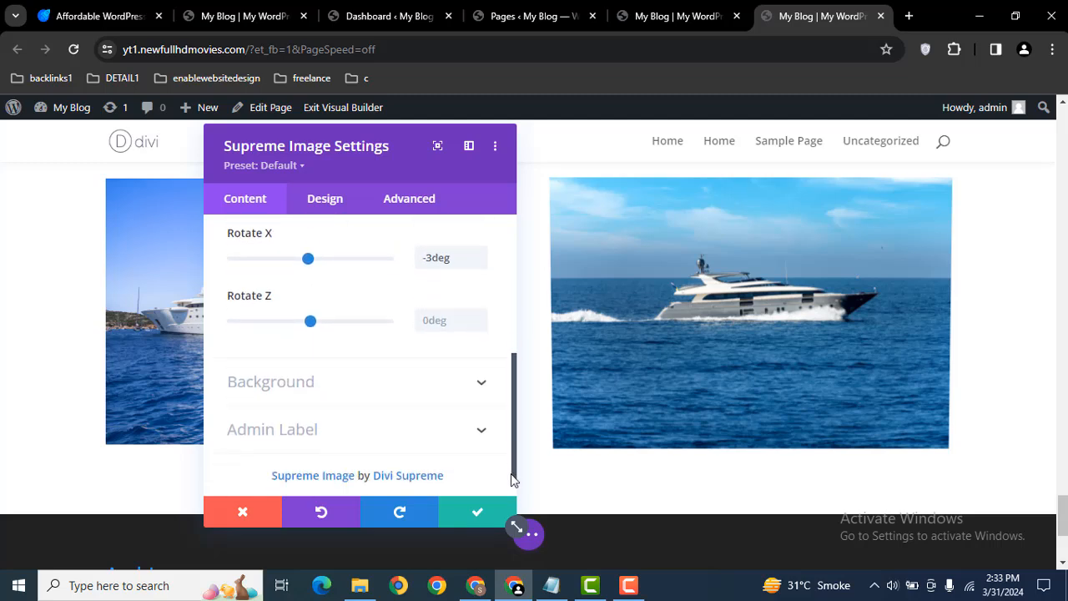
mouse_move(351, 394)
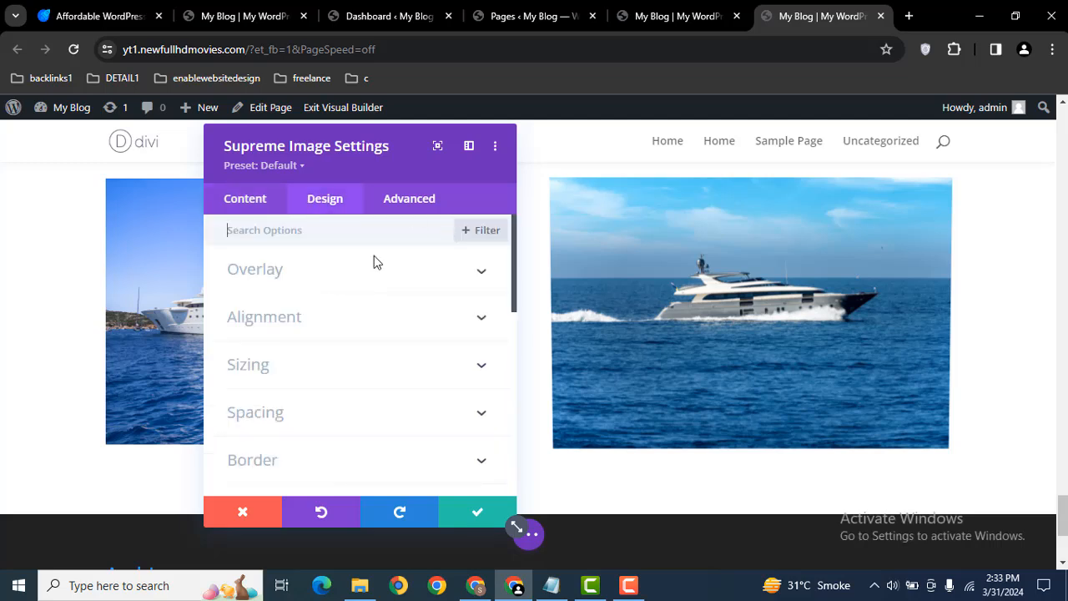
click(254, 268)
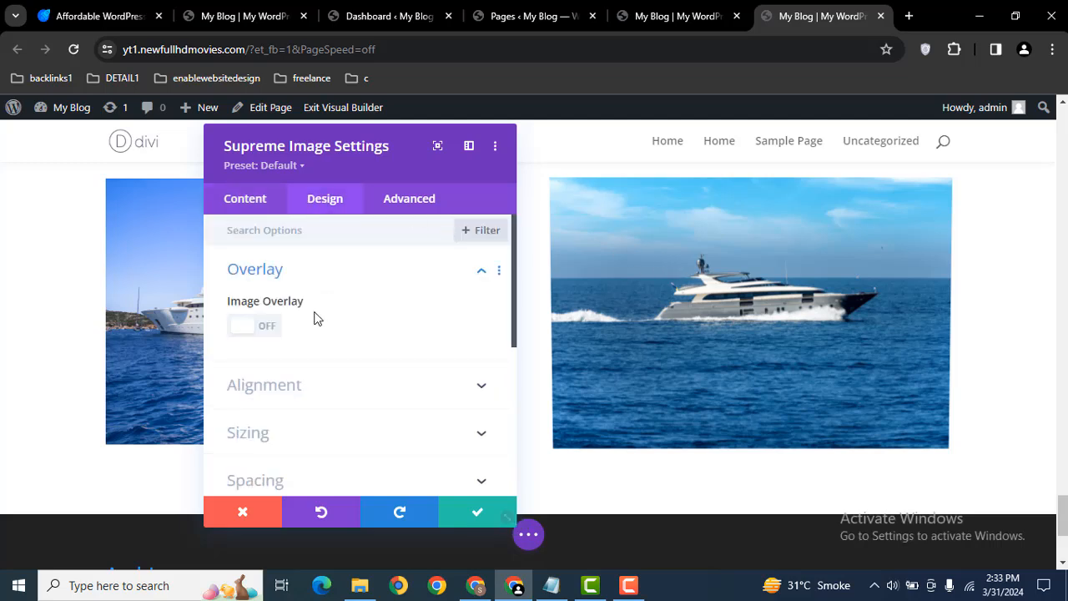
click(254, 325)
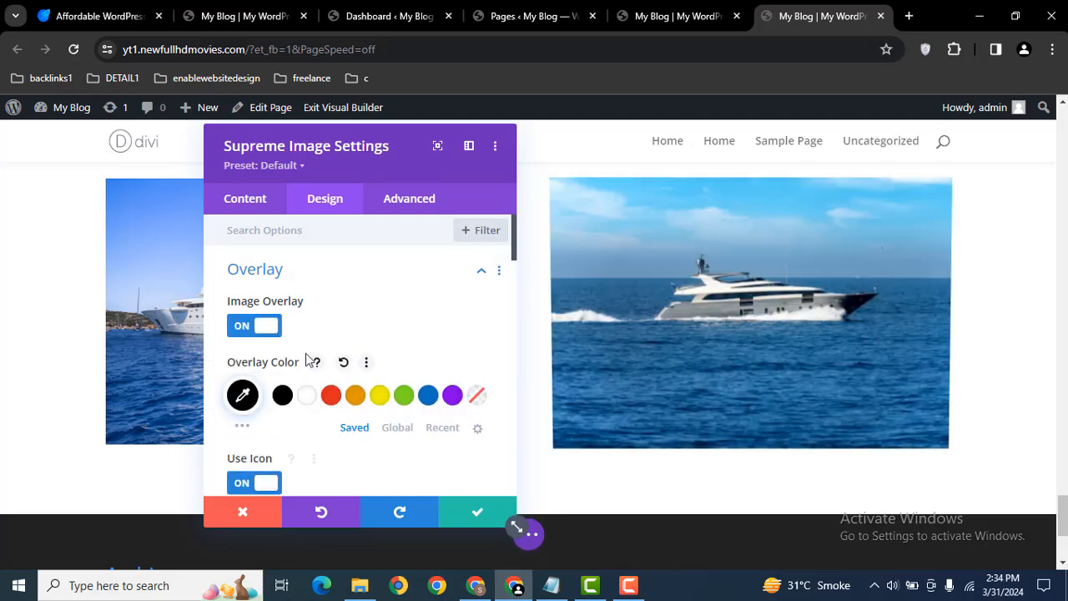
Set the overlay colour to rgba(0,0,0,0.75) shown on hover and turn off Use Icon.
scroll(down, 3)
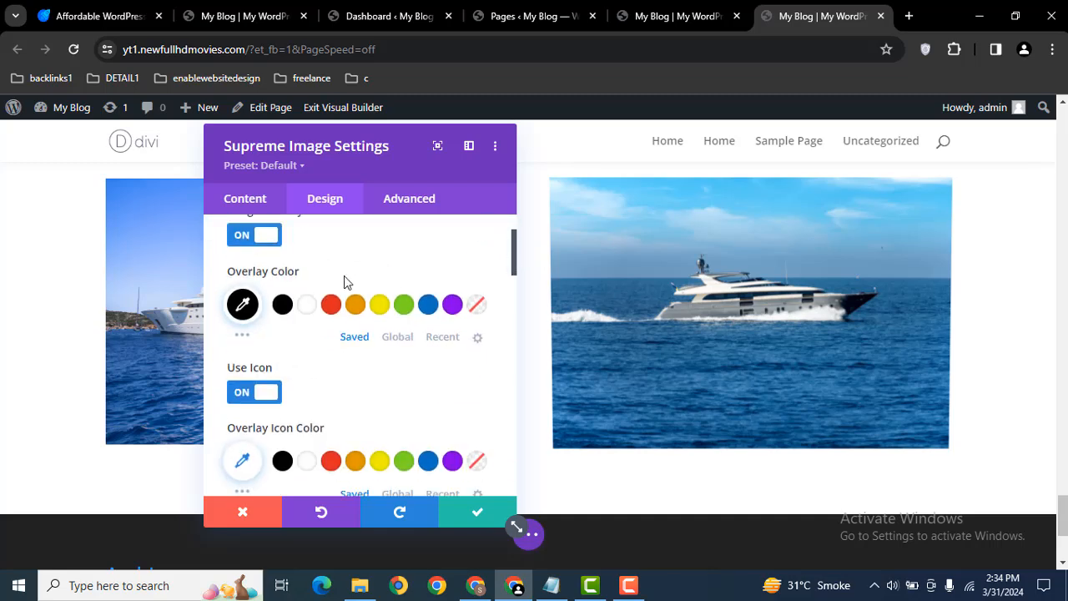
click(242, 304)
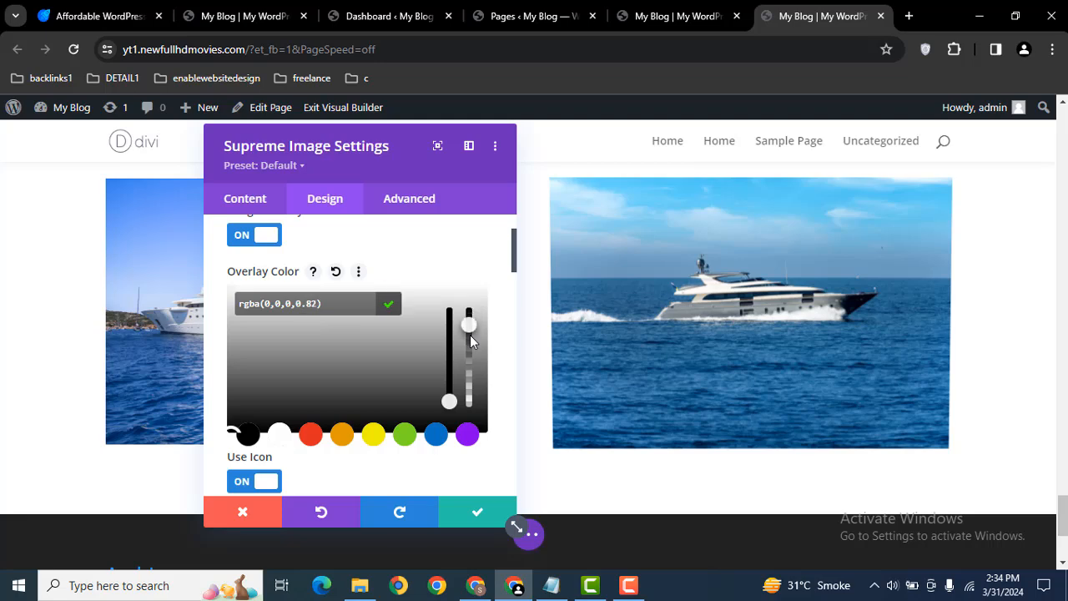
drag(467, 324, 467, 331)
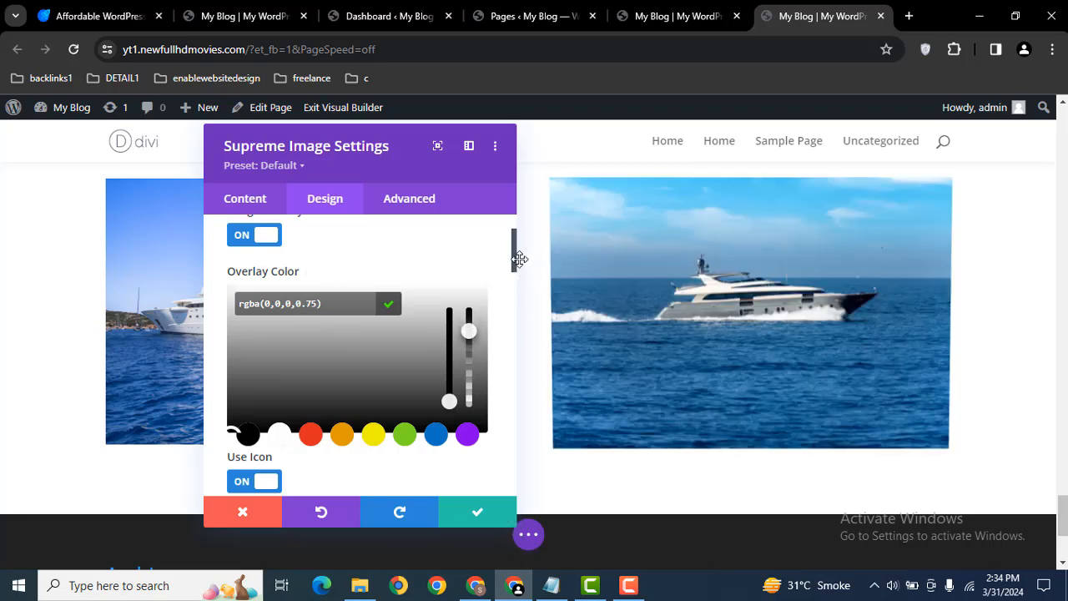
scroll(down, 3)
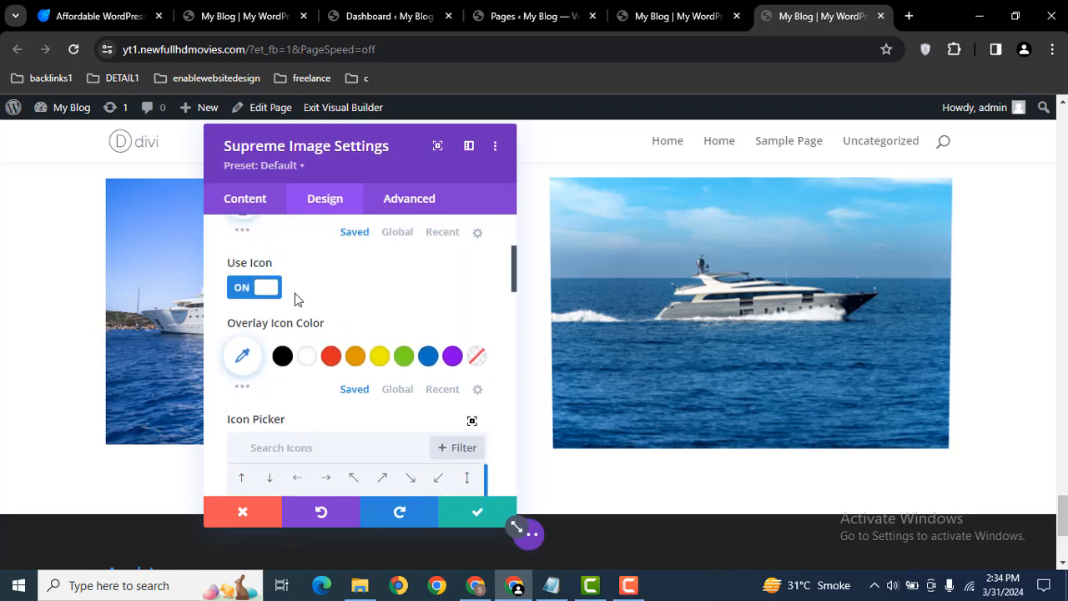
click(254, 287)
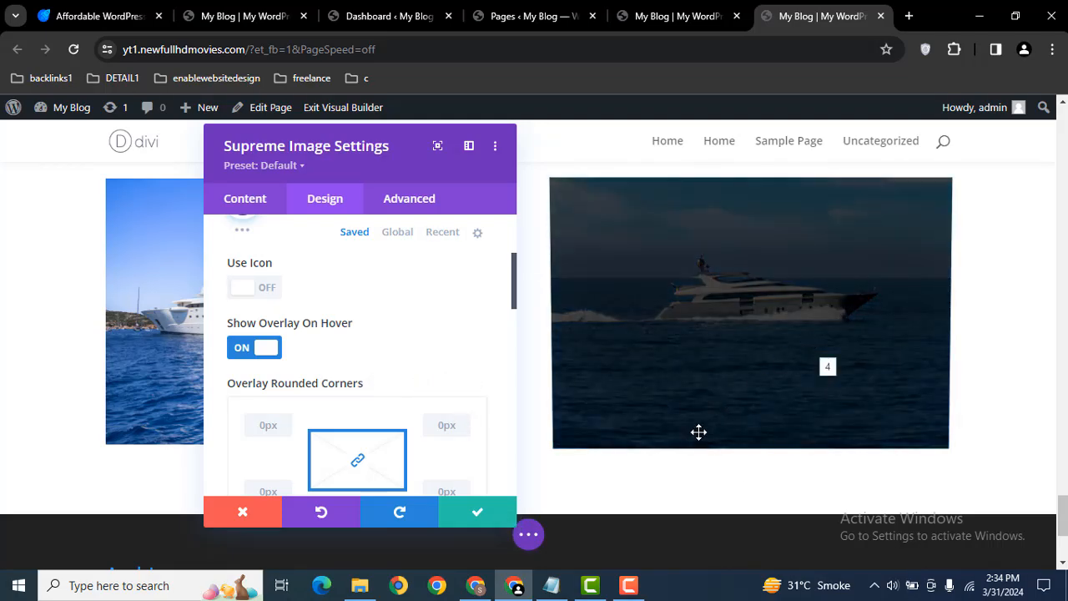
mouse_move(504, 267)
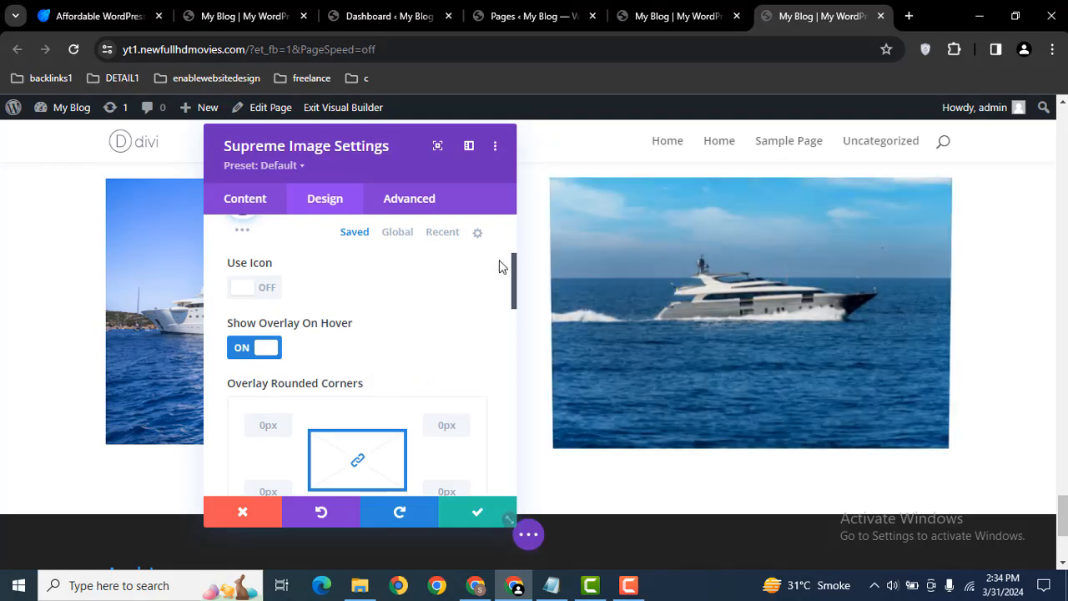
scroll(down, 3)
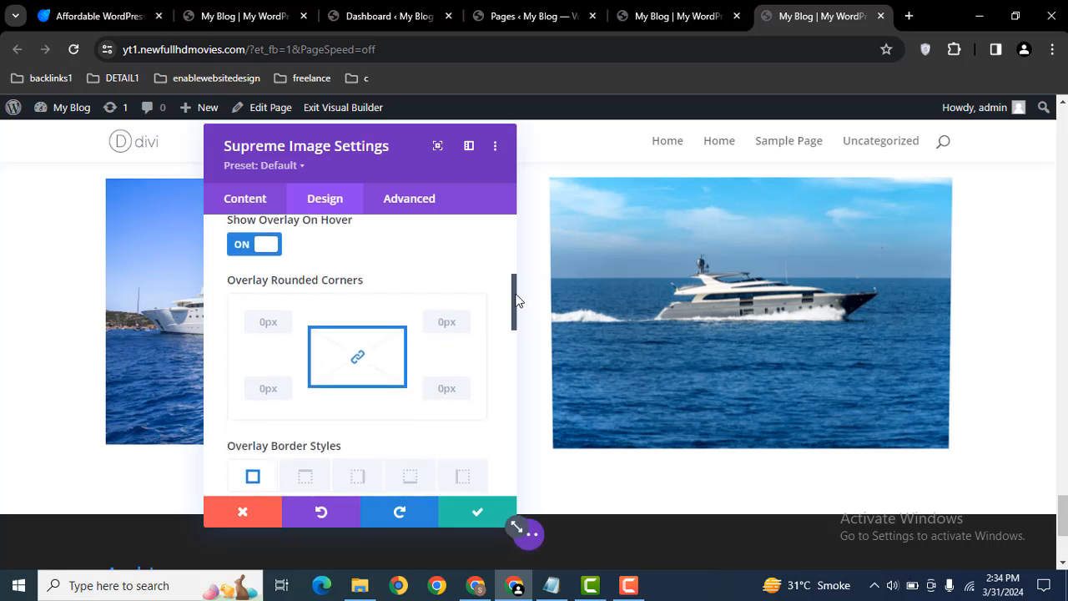
scroll(down, 3)
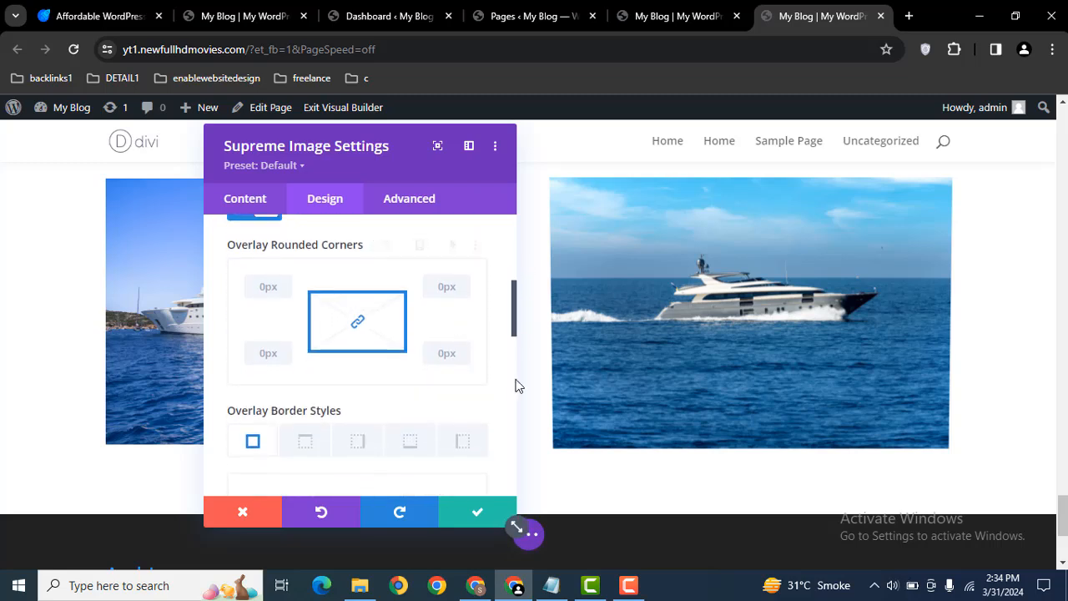
scroll(down, 3)
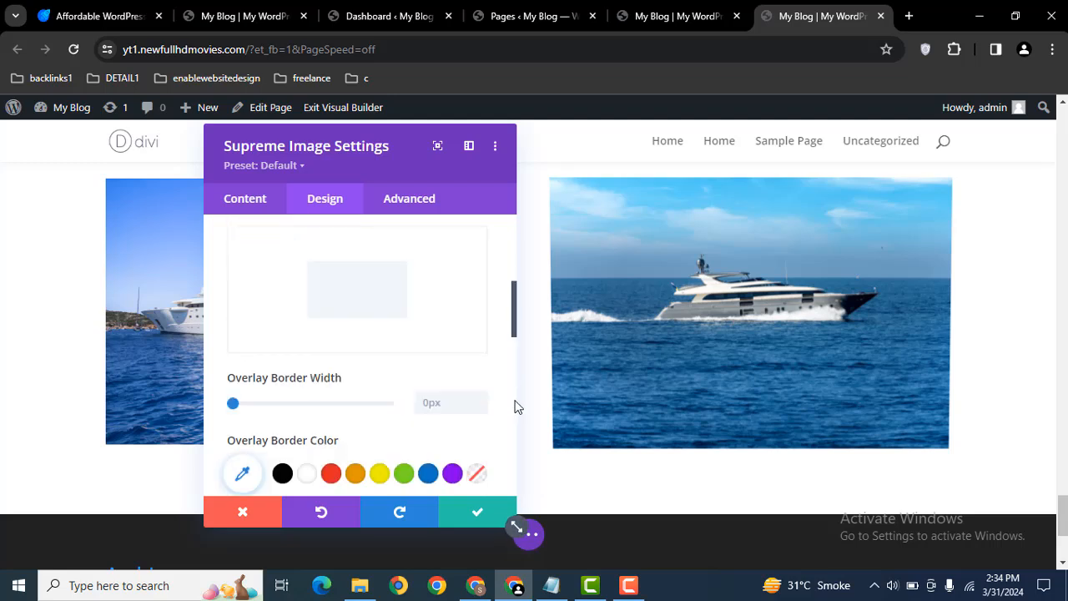
scroll(down, 3)
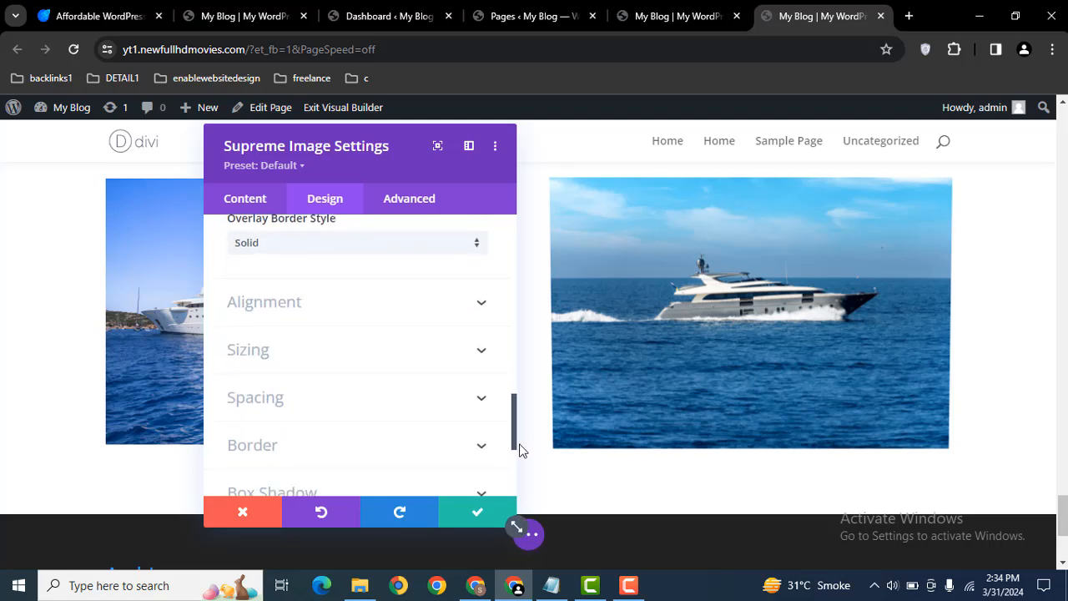
scroll(down, 3)
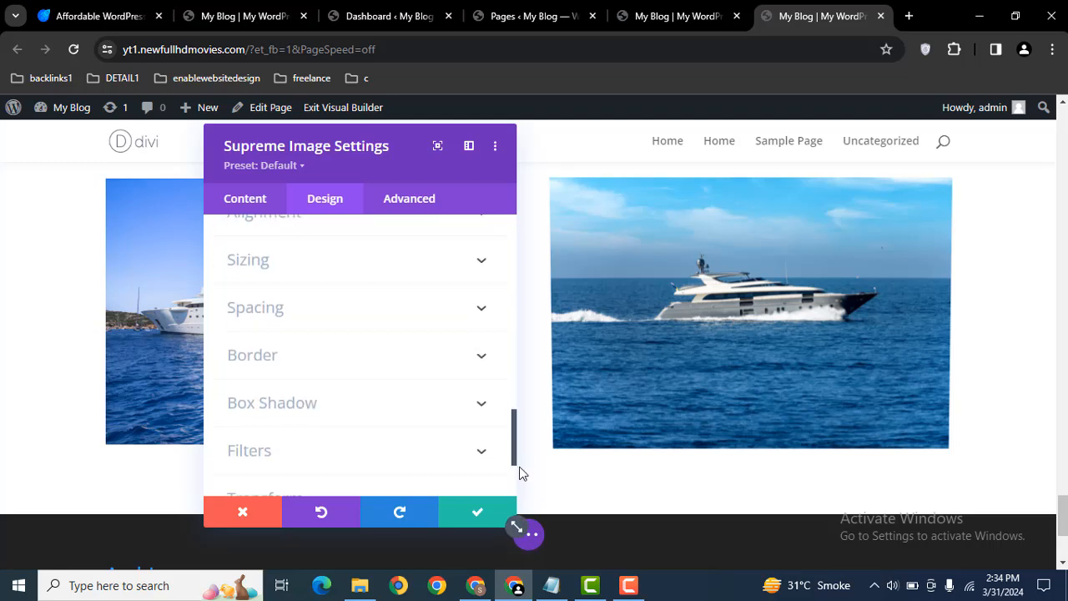
scroll(up, 3)
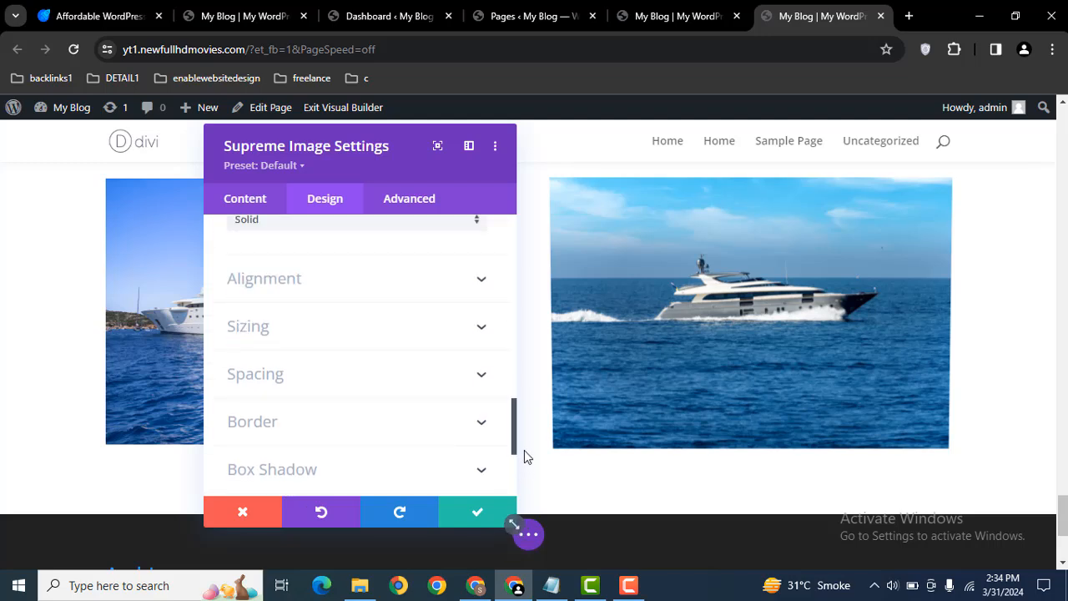